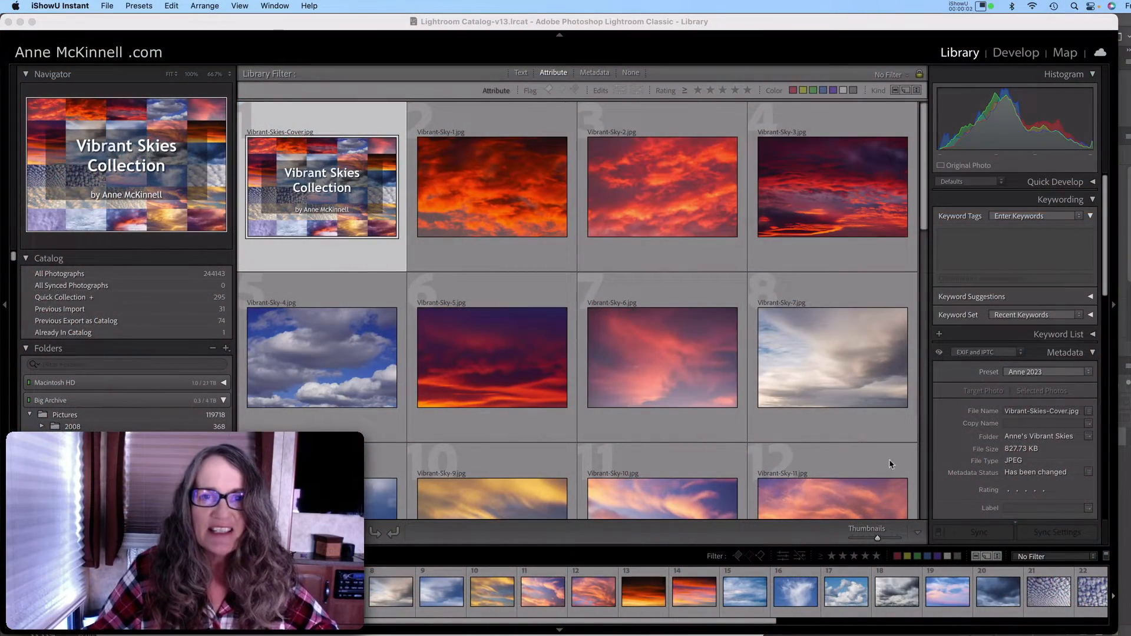
pyautogui.moveTo(843, 431)
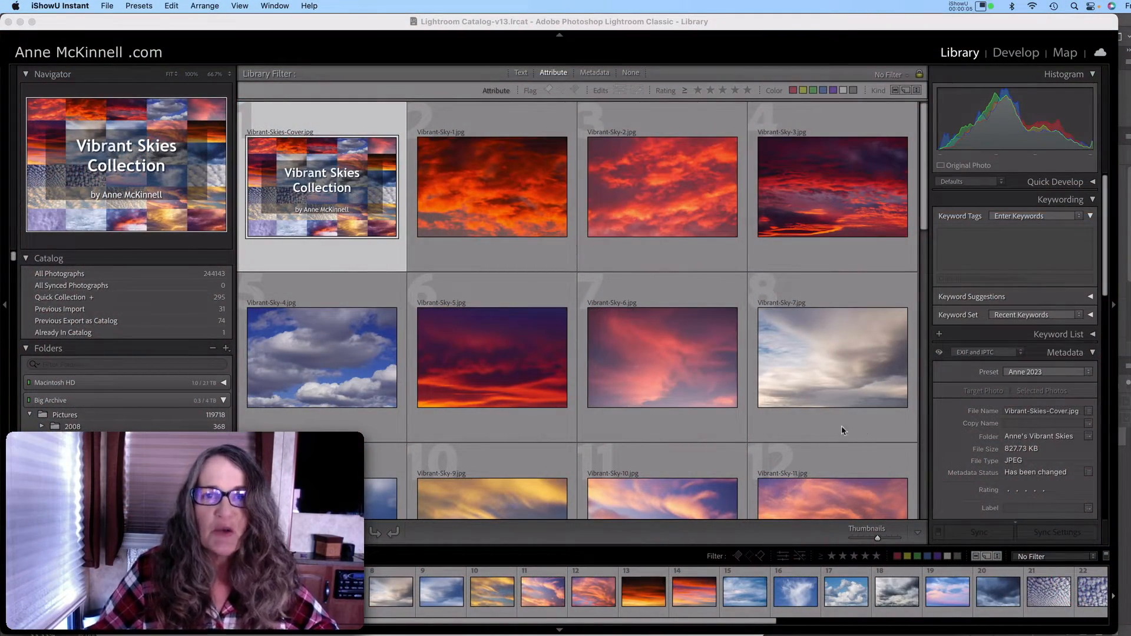
pyautogui.moveTo(830, 415)
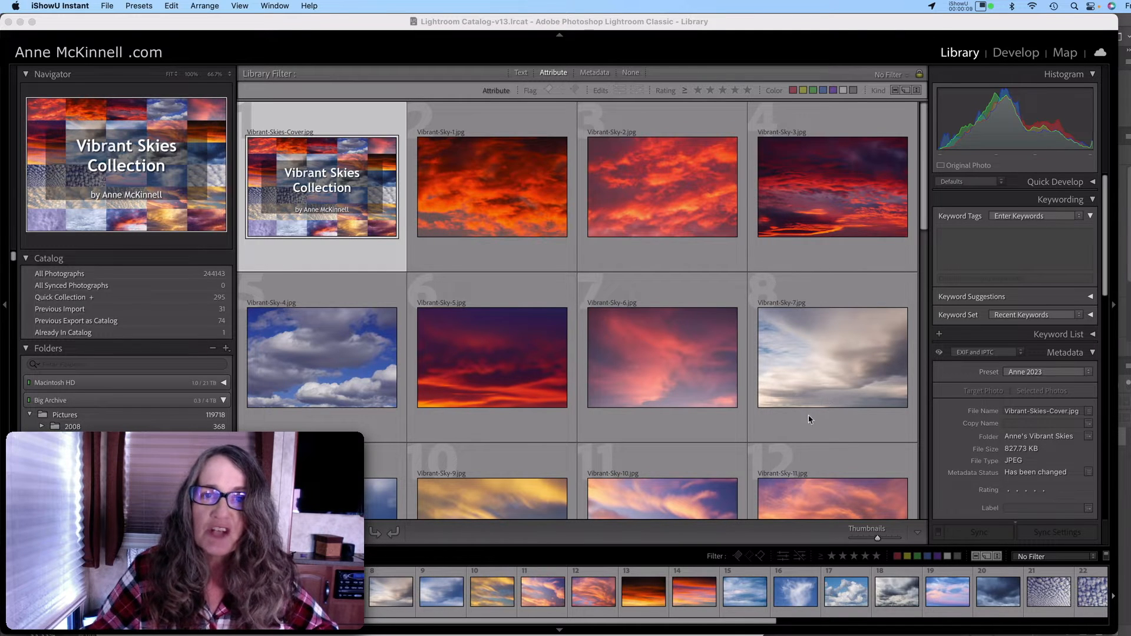
pyautogui.moveTo(865, 438)
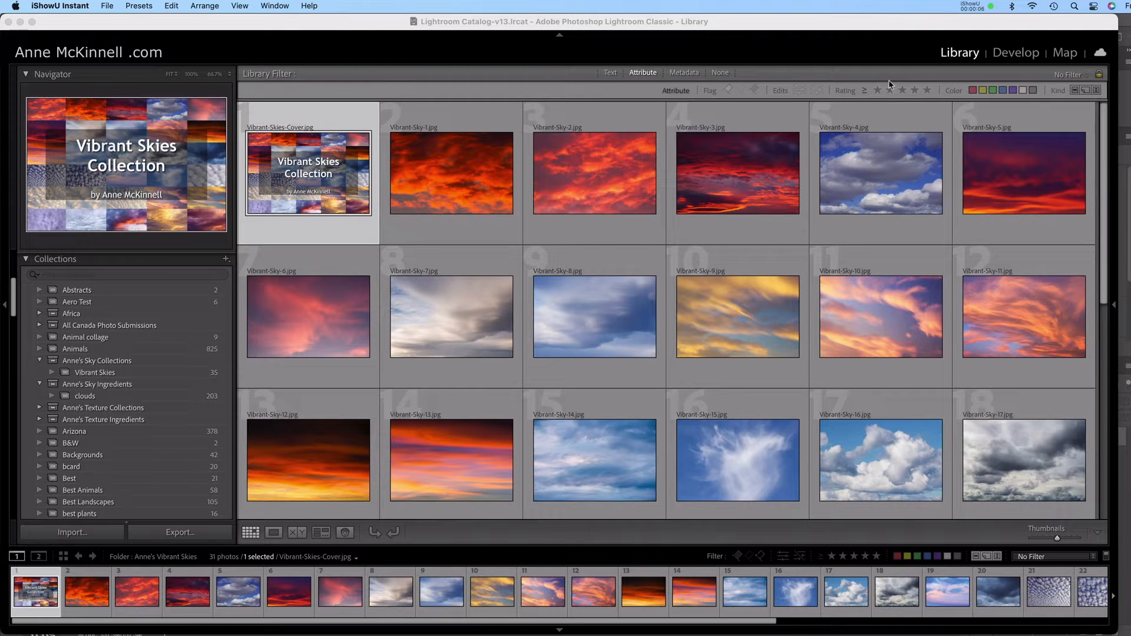
pyautogui.moveTo(883, 340)
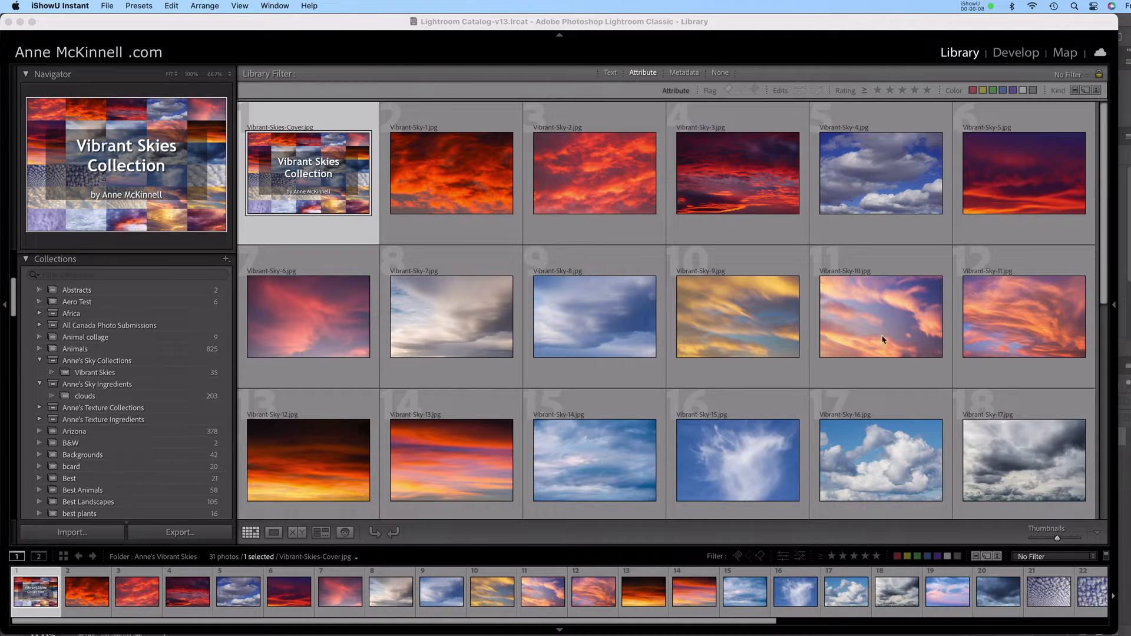
pyautogui.moveTo(939, 351)
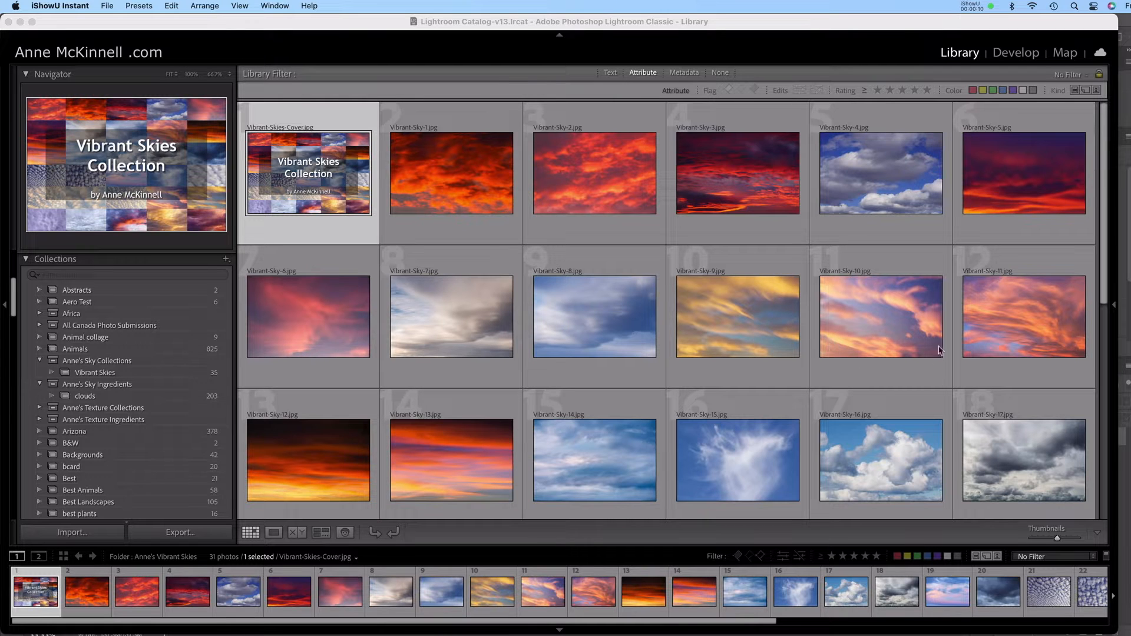
pyautogui.moveTo(769, 330)
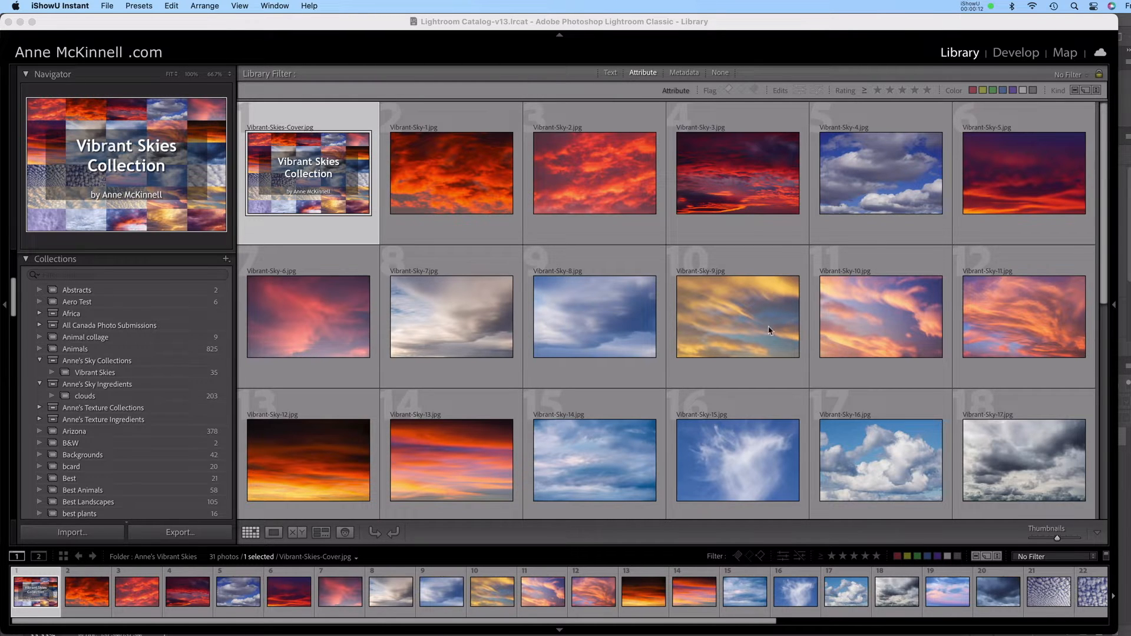
pyautogui.moveTo(1111, 223)
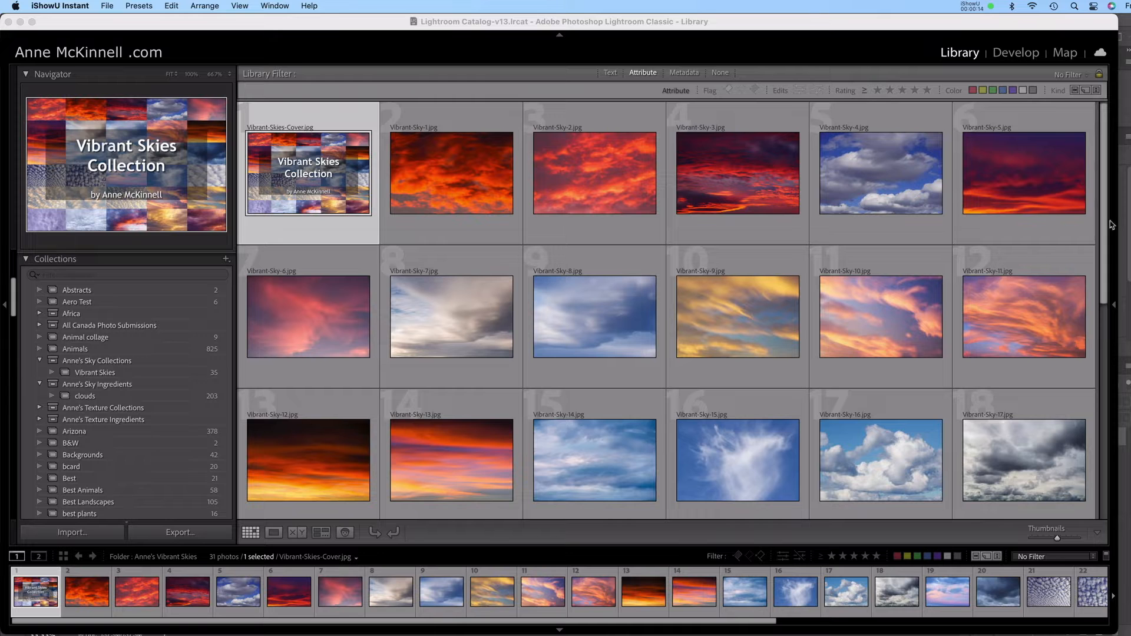
# Step: Start Sky Replacement from Edit and expand the sky preset list showing Blue Skies, Spectacular and Sunsets
pyautogui.scroll(-3)
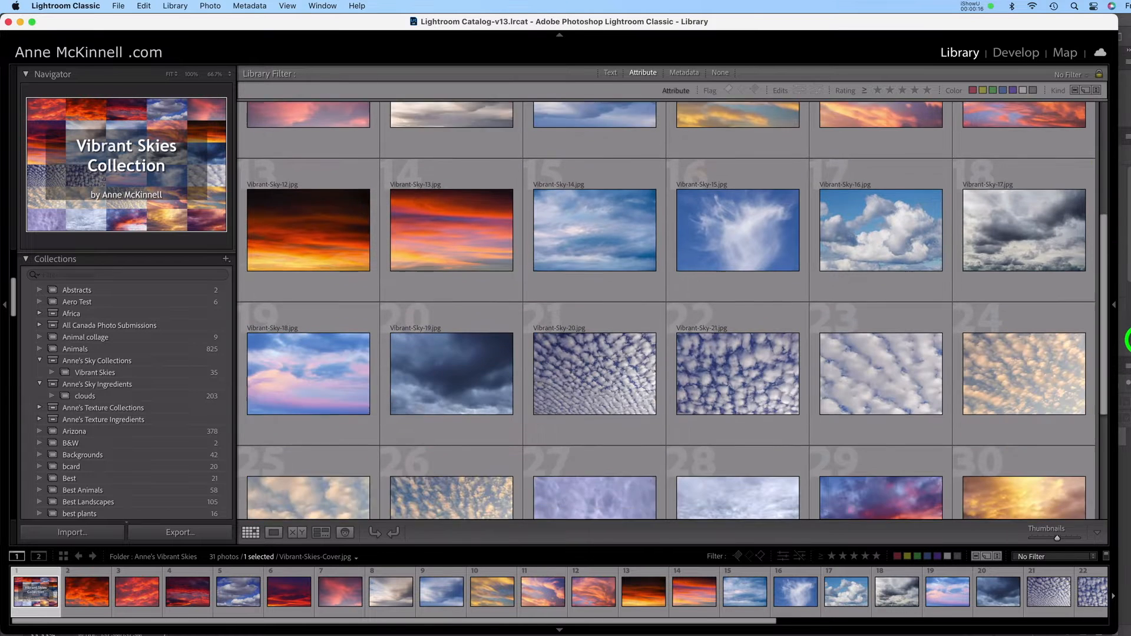
pyautogui.scroll(-3)
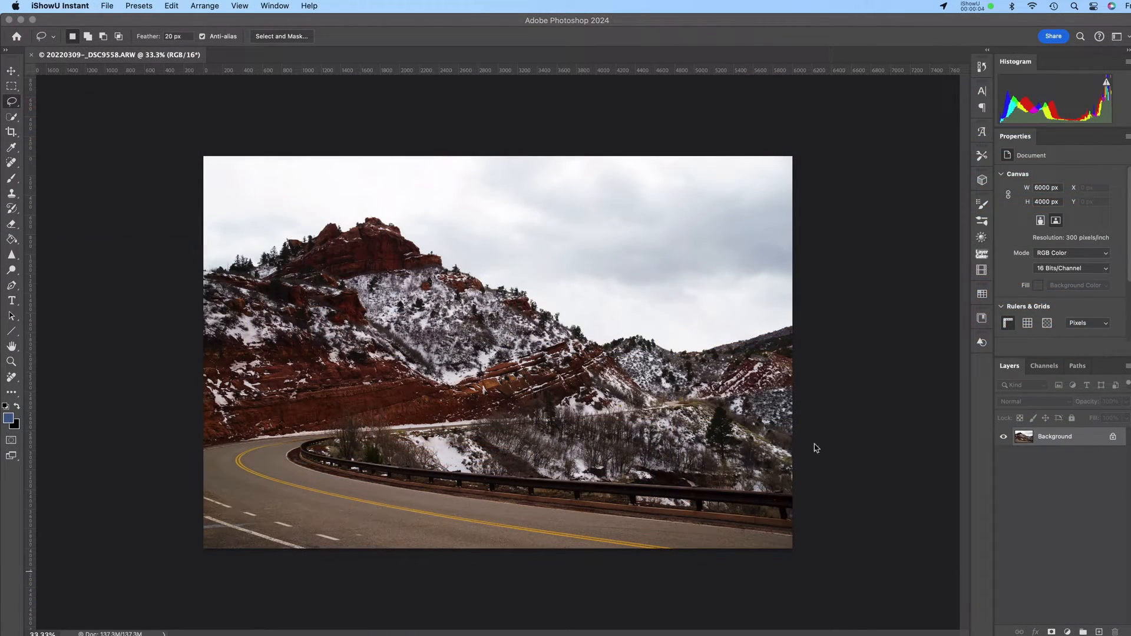
pyautogui.moveTo(894, 409)
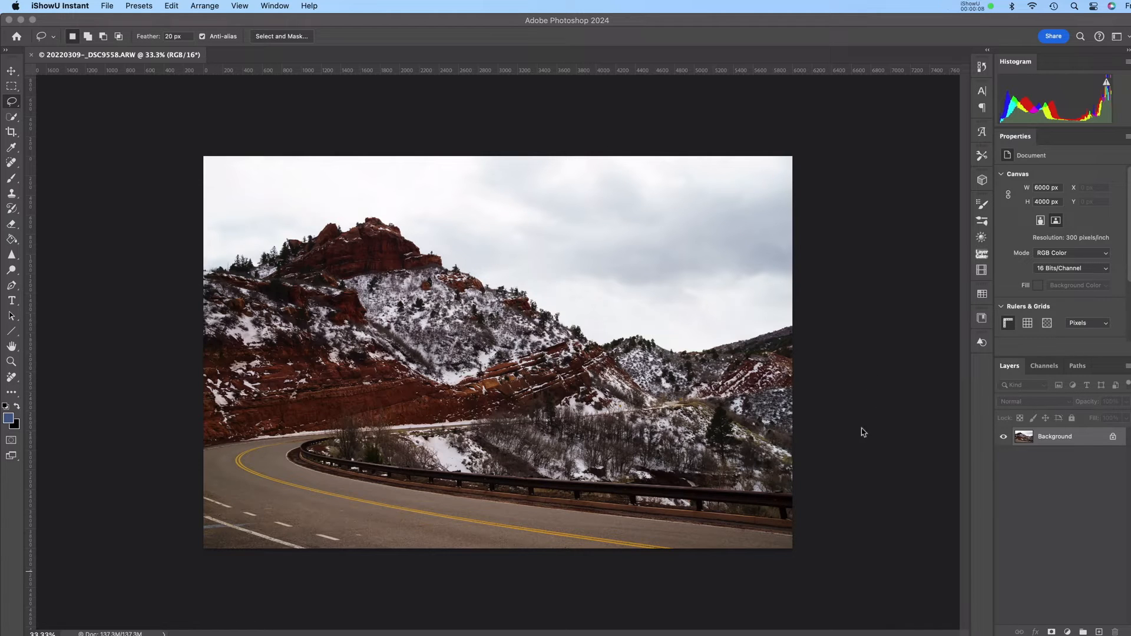
pyautogui.moveTo(892, 382)
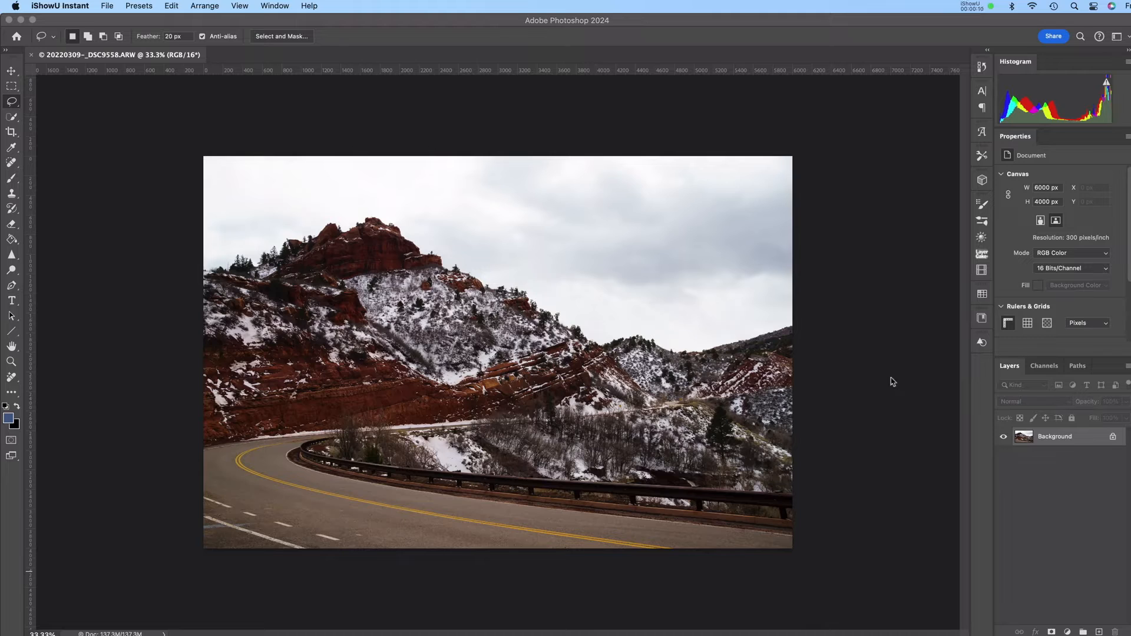
pyautogui.moveTo(907, 379)
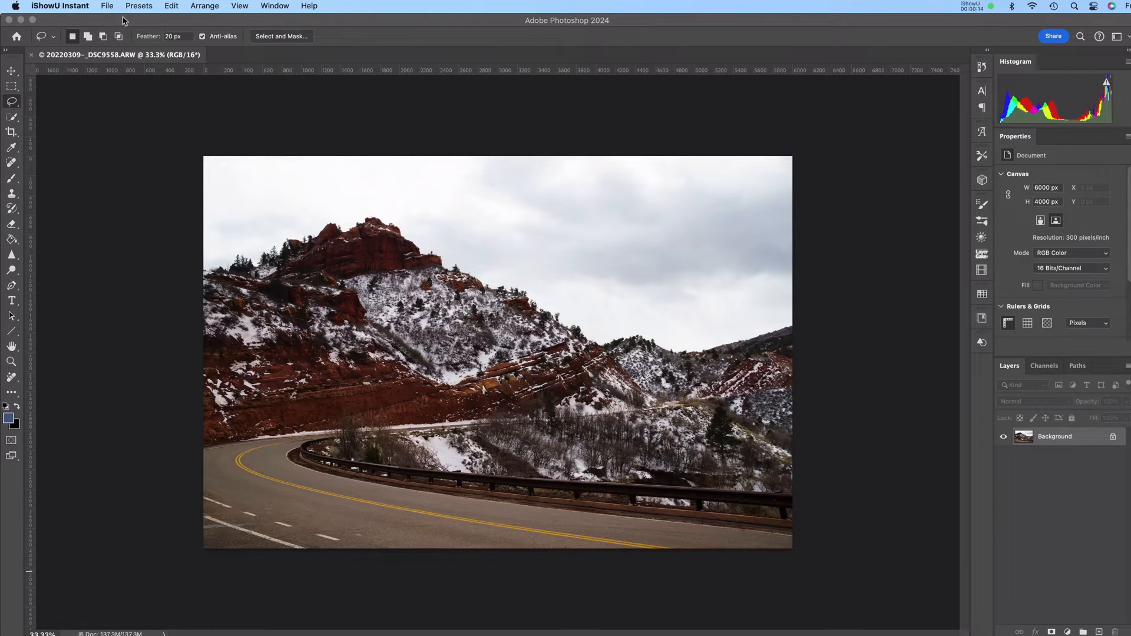
pyautogui.click(139, 6)
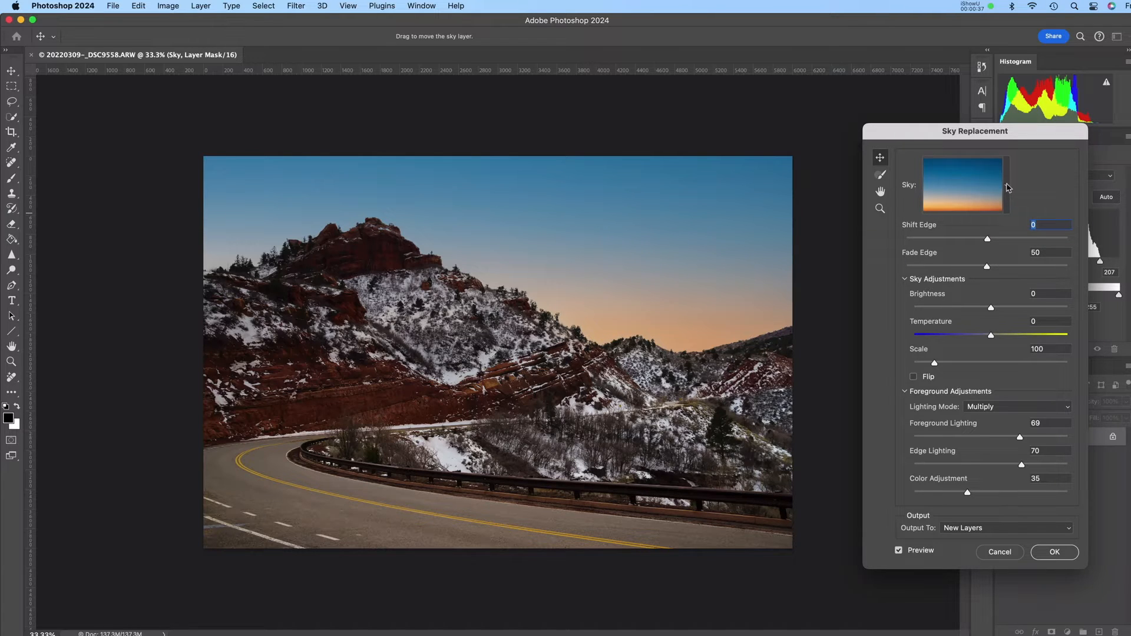
pyautogui.click(963, 184)
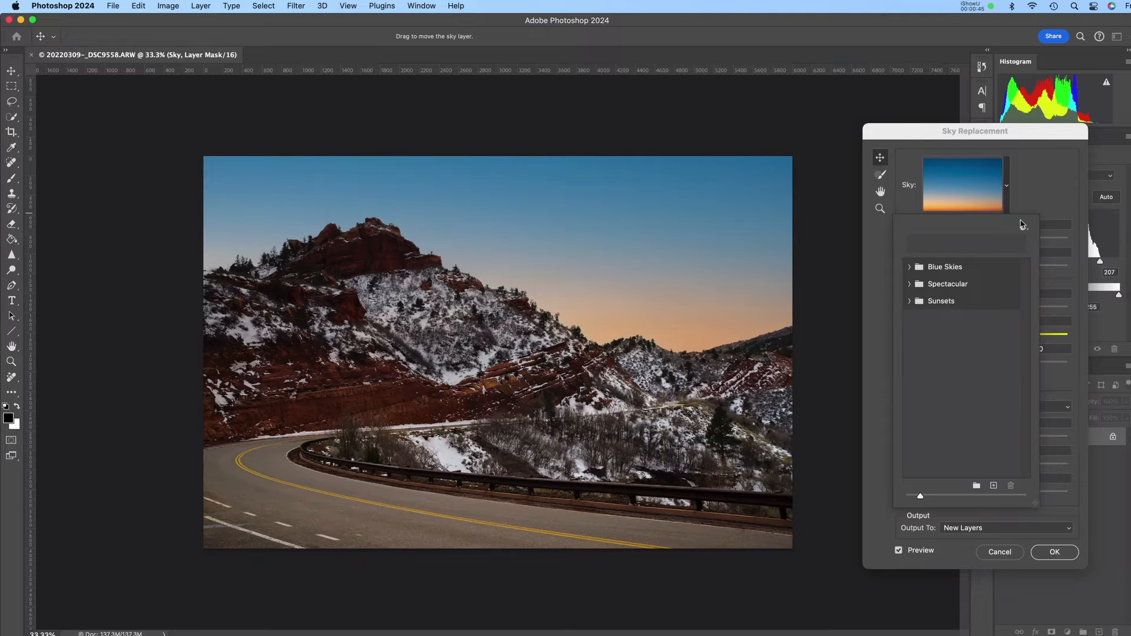
pyautogui.moveTo(1026, 235)
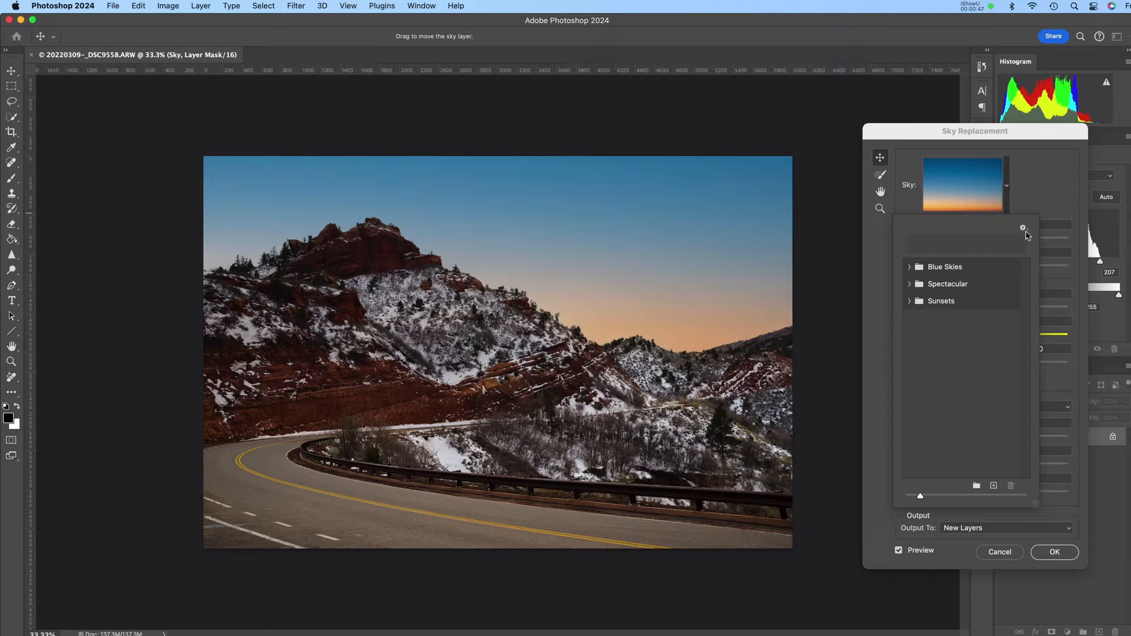
# Step: Import the Vibrant Skies .sky file via Import Skies so it appears as a new sky group
pyautogui.click(1023, 228)
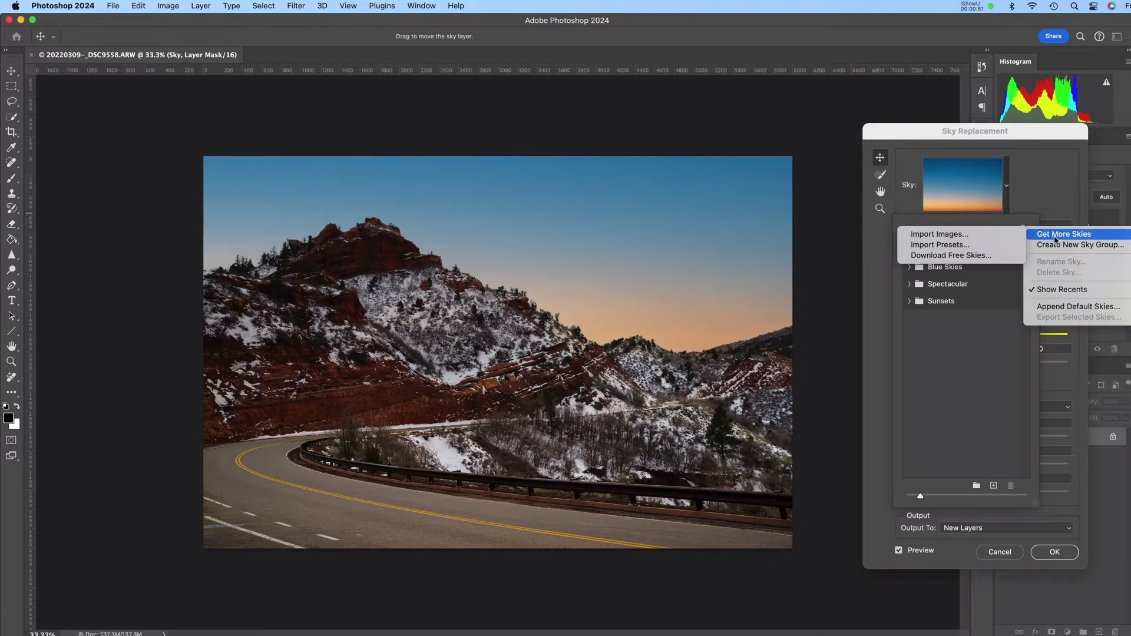
pyautogui.moveTo(939, 245)
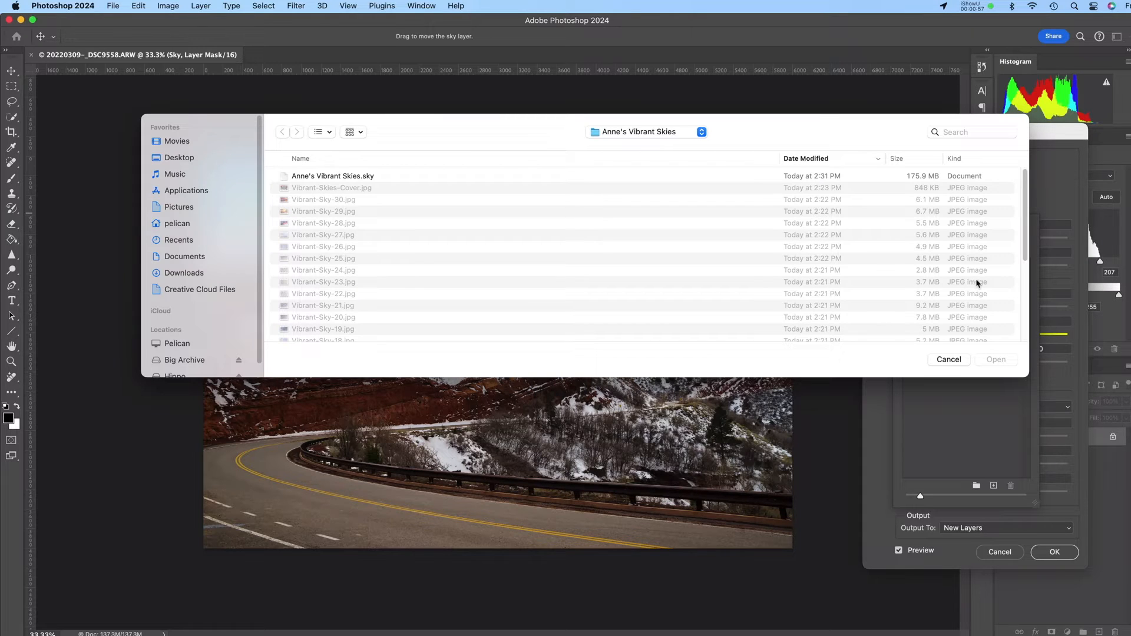
pyautogui.moveTo(390, 141)
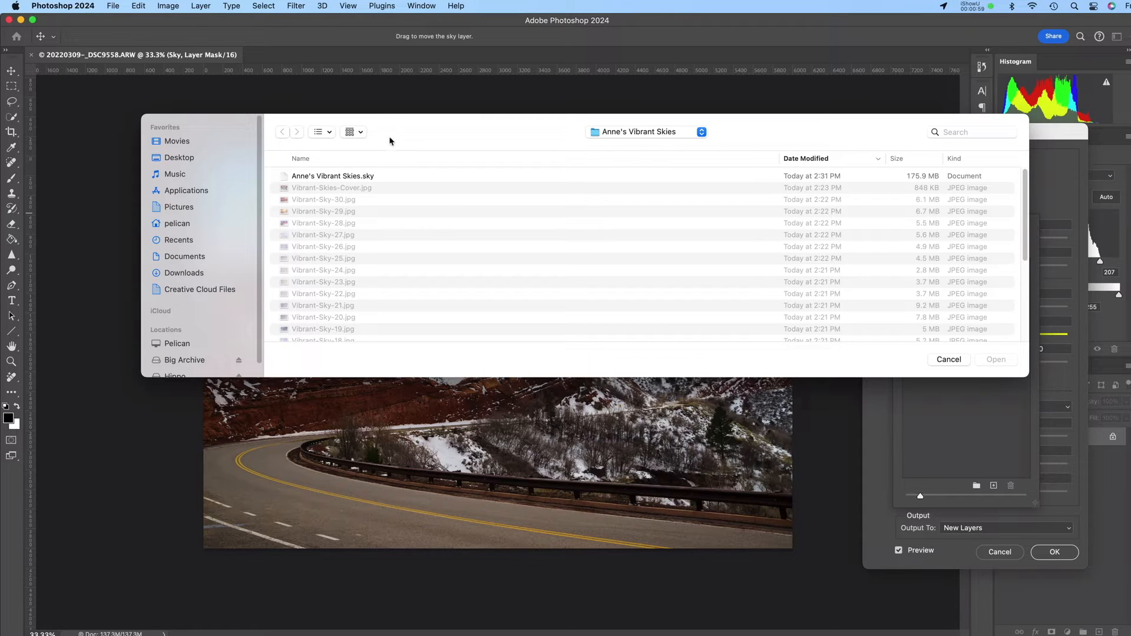
pyautogui.moveTo(402, 144)
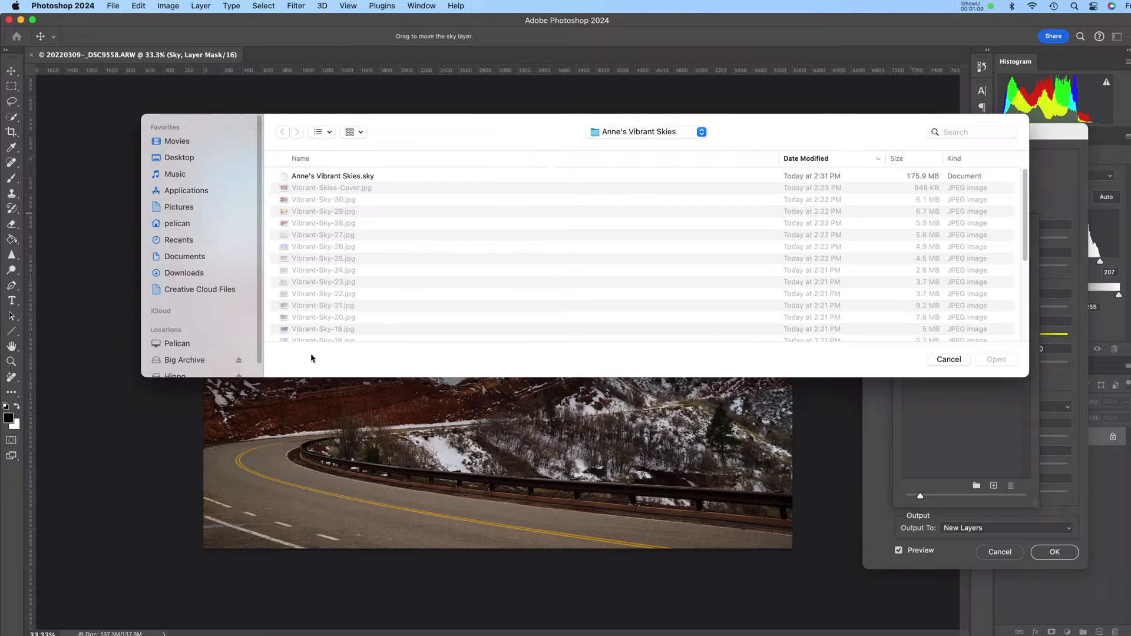
pyautogui.moveTo(355, 230)
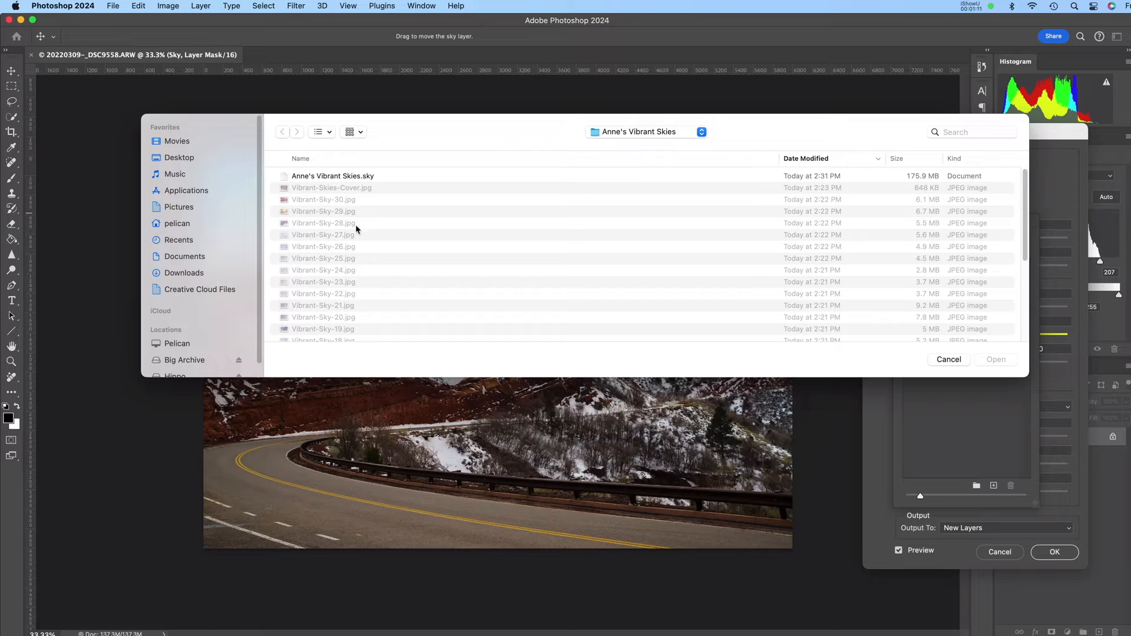
pyautogui.moveTo(367, 188)
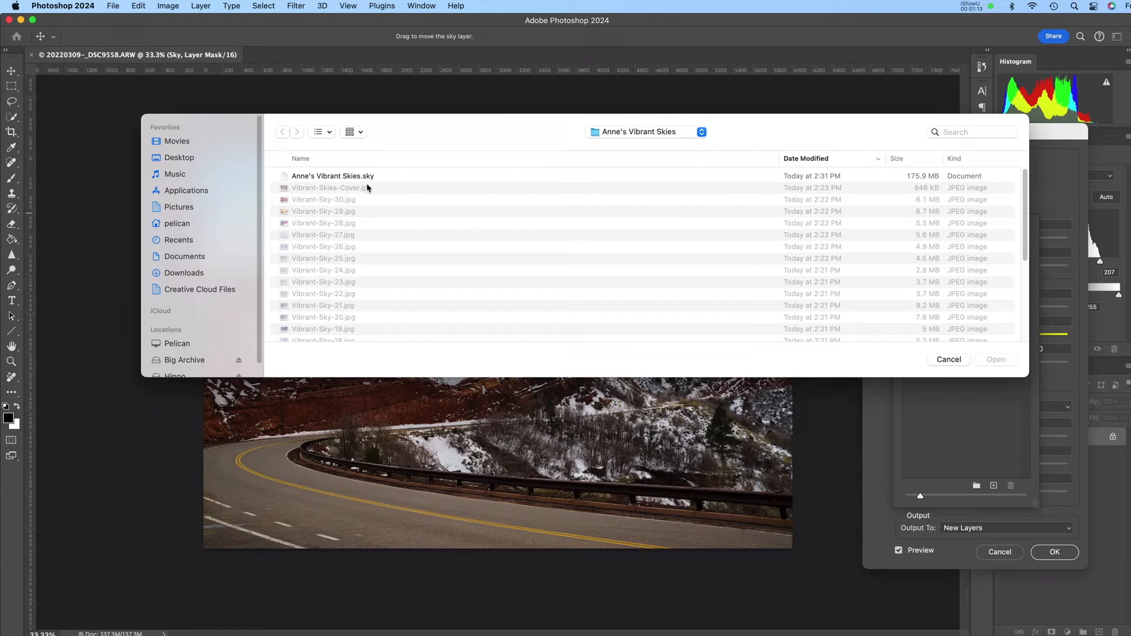
pyautogui.moveTo(339, 231)
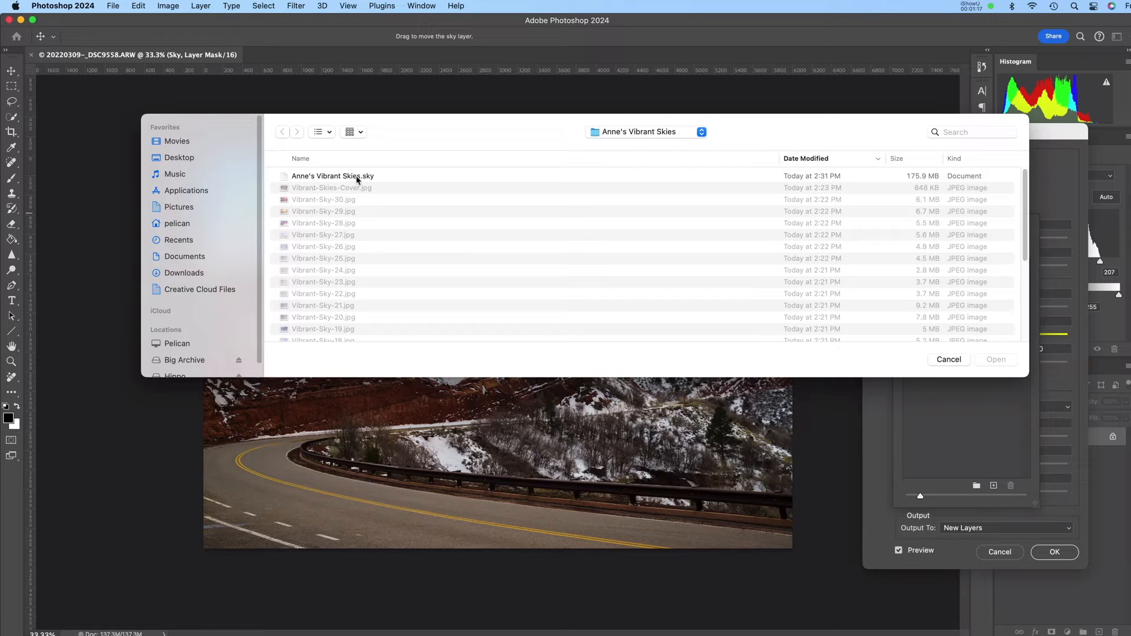
pyautogui.click(332, 176)
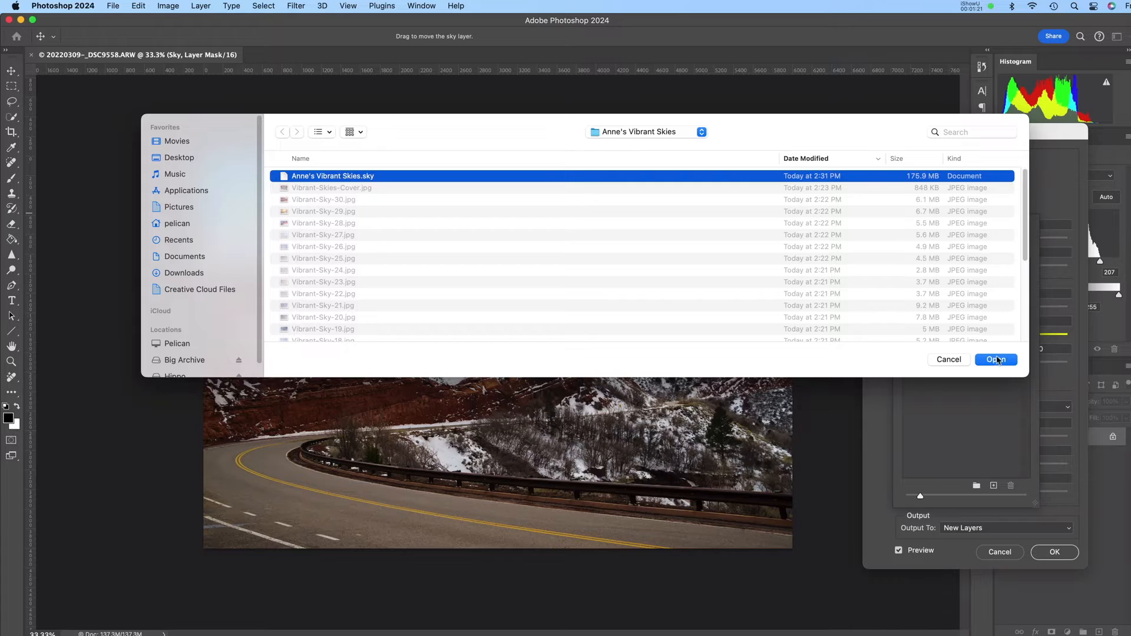
pyautogui.click(997, 360)
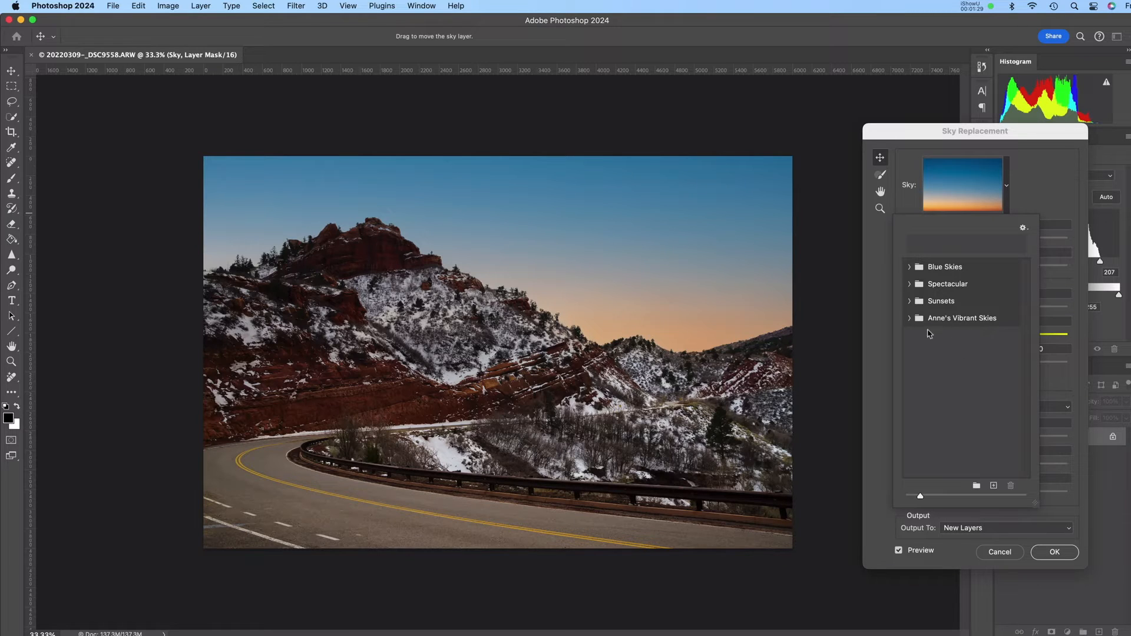
pyautogui.moveTo(963, 346)
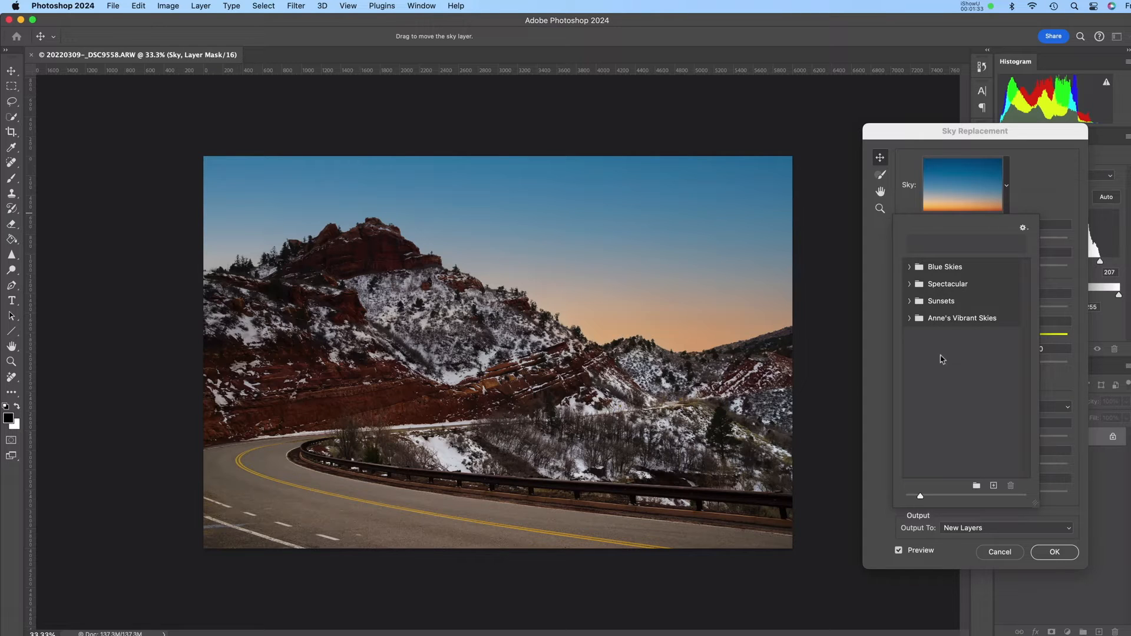
pyautogui.moveTo(969, 345)
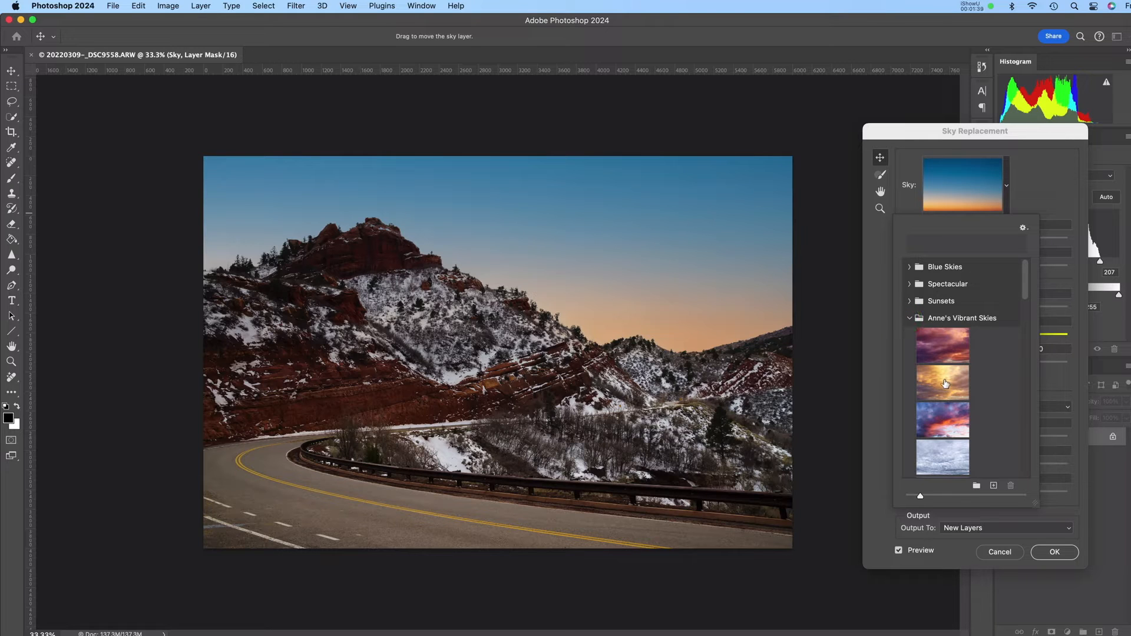
# Step: Choose the golden cloudy sunset sky from the imported Vibrant Skies group
pyautogui.click(943, 382)
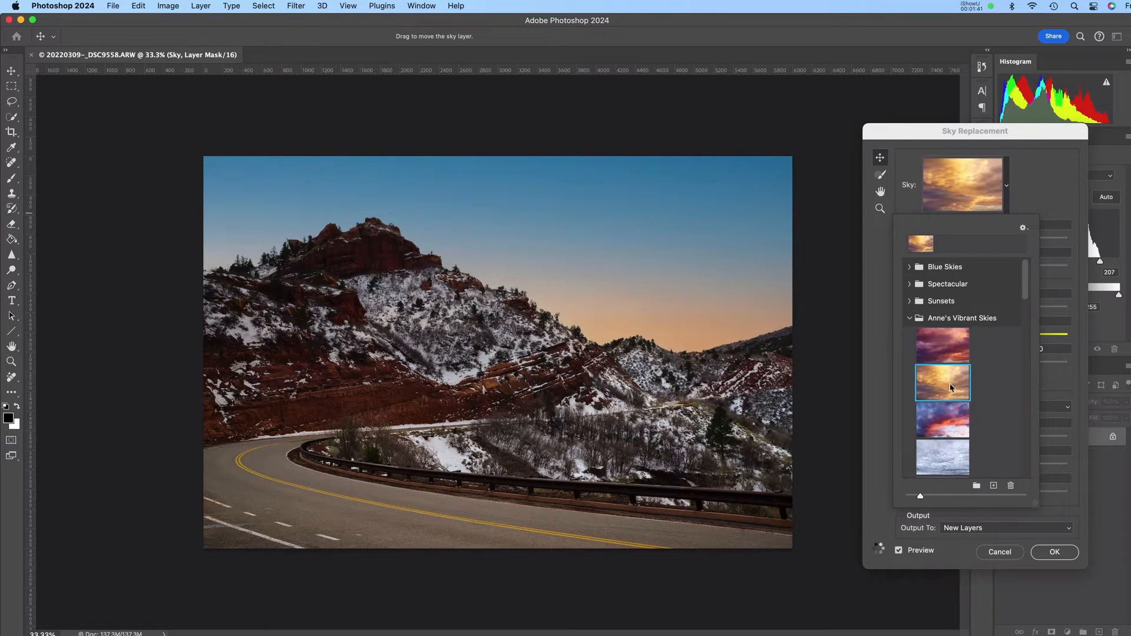
pyautogui.click(943, 381)
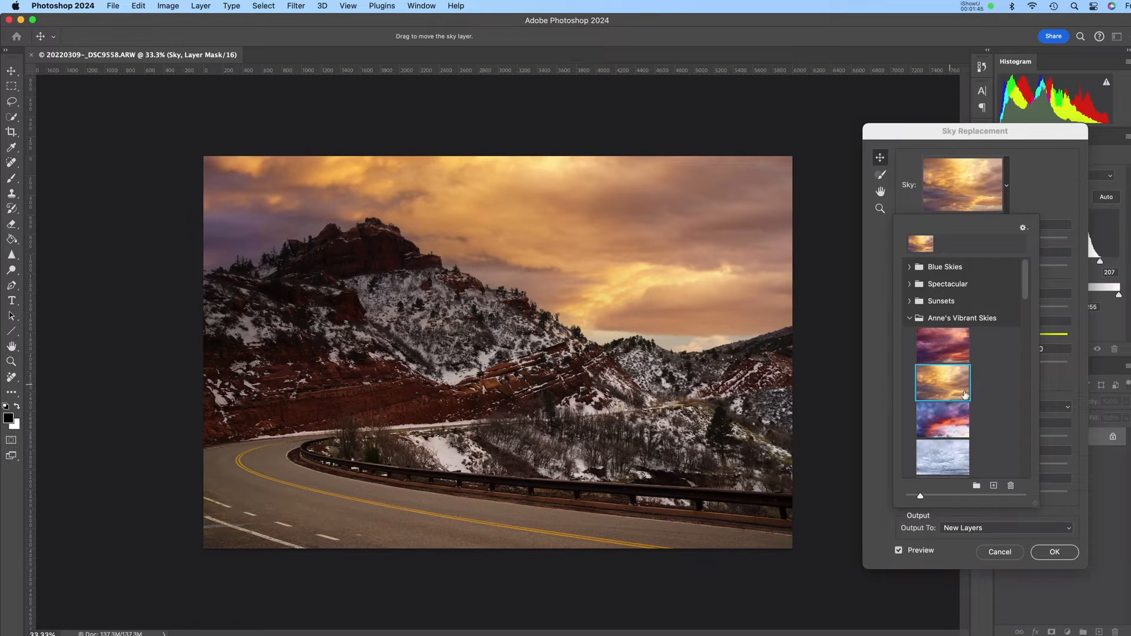
pyautogui.click(943, 382)
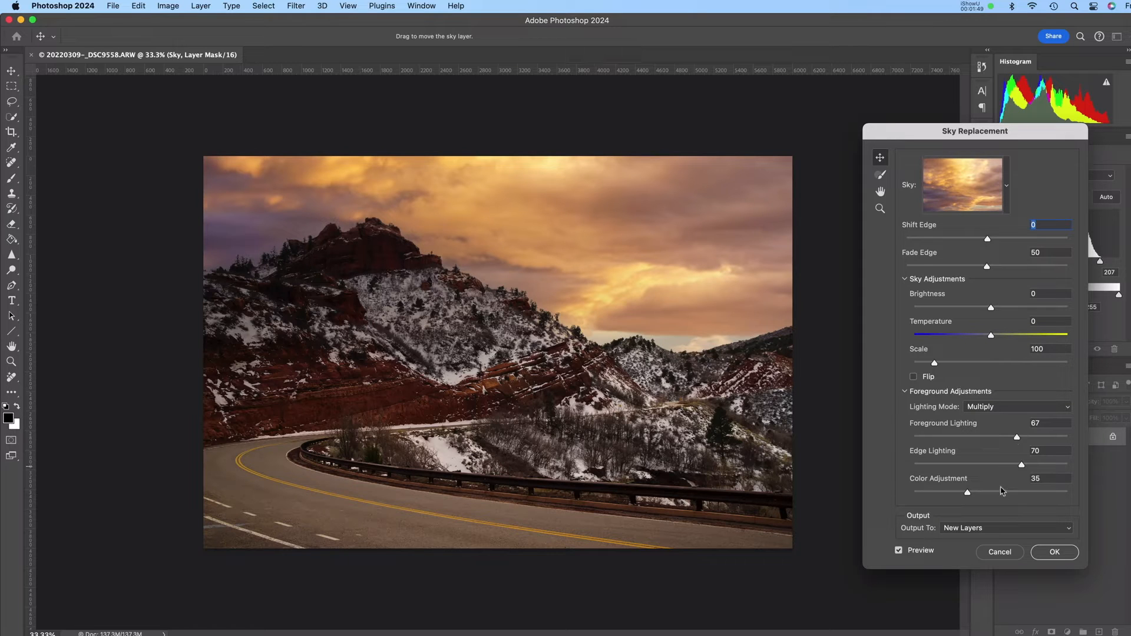
pyautogui.moveTo(1027, 417)
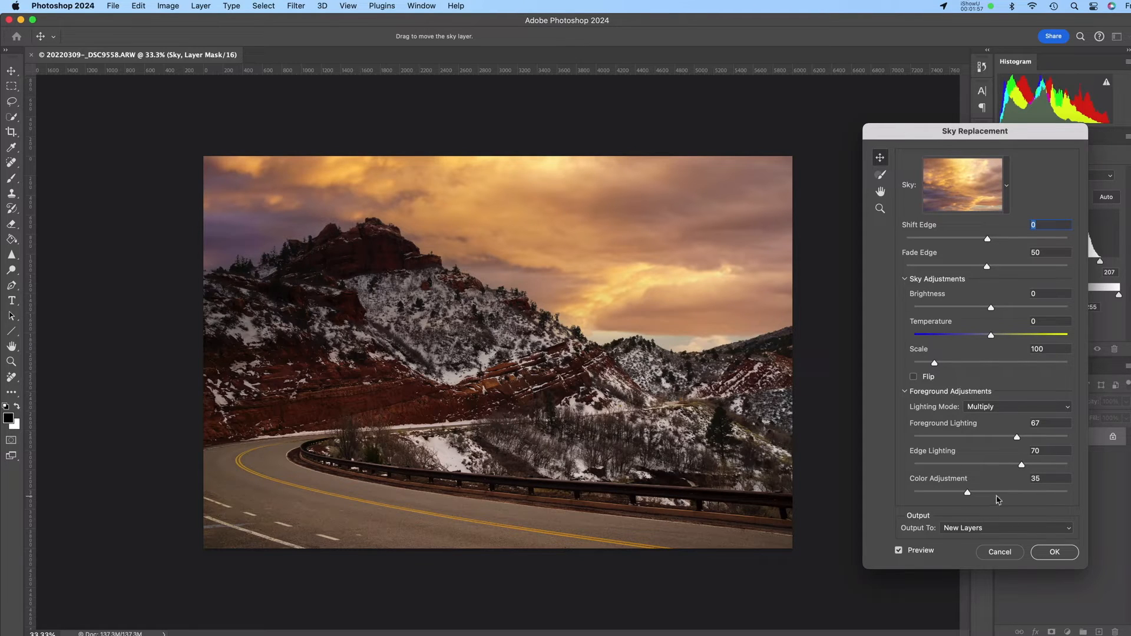
# Step: Raise Color Adjustment to 94 and commit the sky replacement as a new layer group
pyautogui.moveTo(968, 492); pyautogui.dragTo(1042, 492)
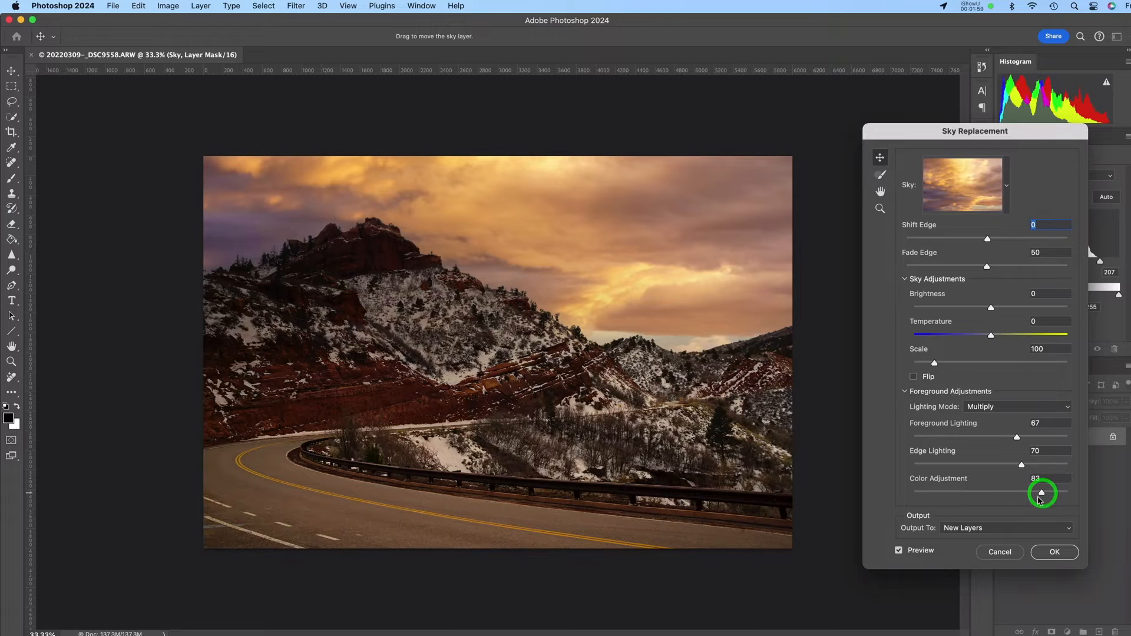
pyautogui.moveTo(1041, 494); pyautogui.dragTo(1058, 494)
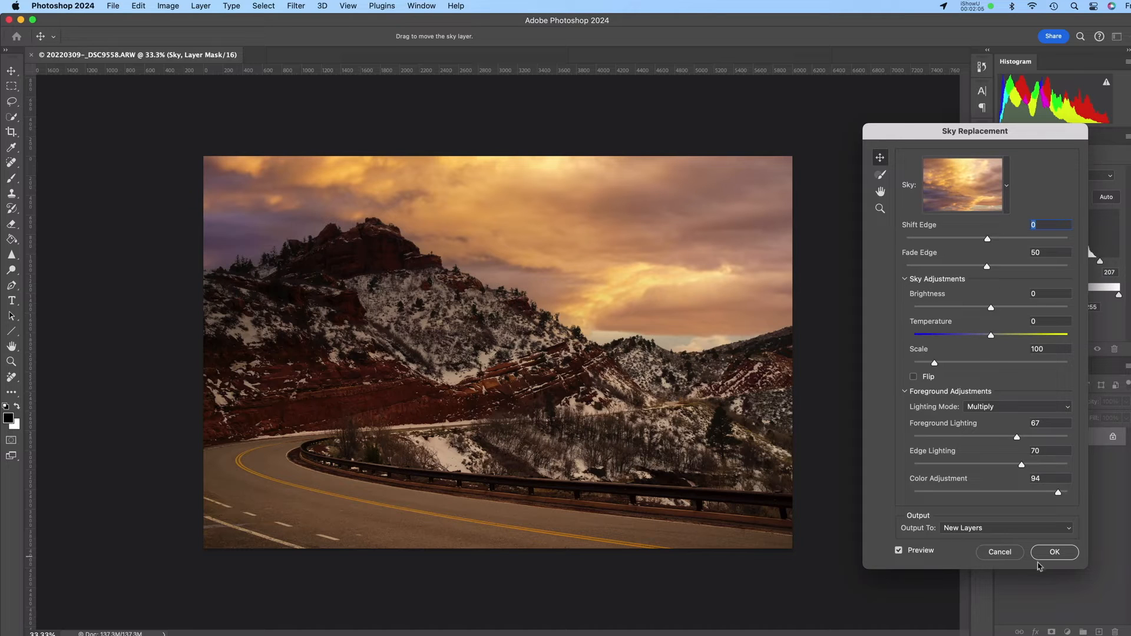
pyautogui.click(1053, 552)
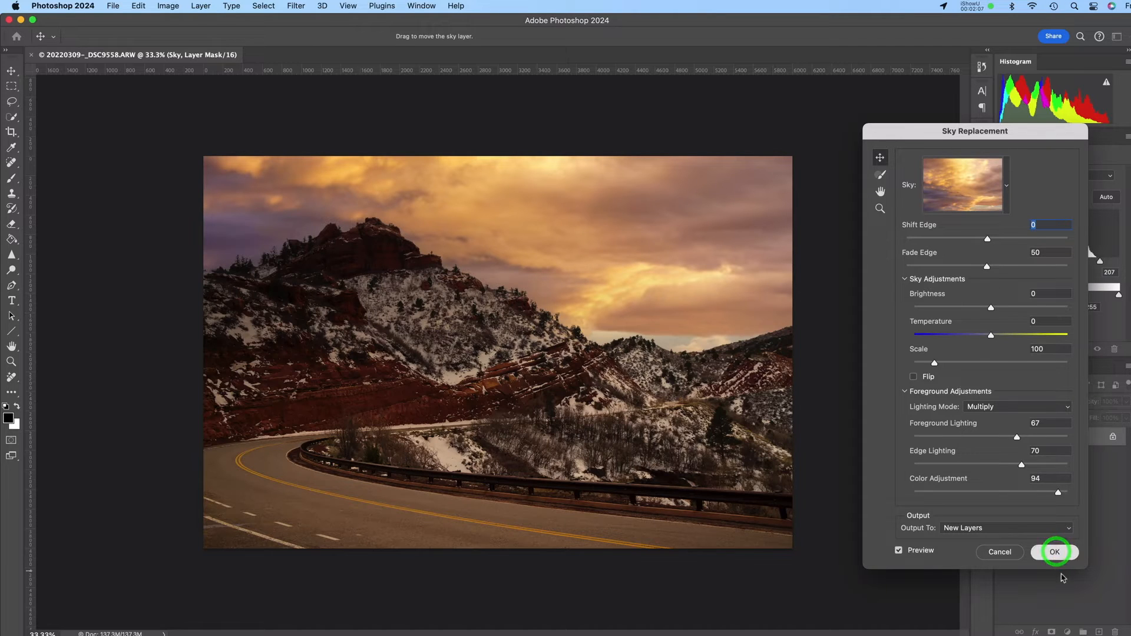
pyautogui.click(1054, 552)
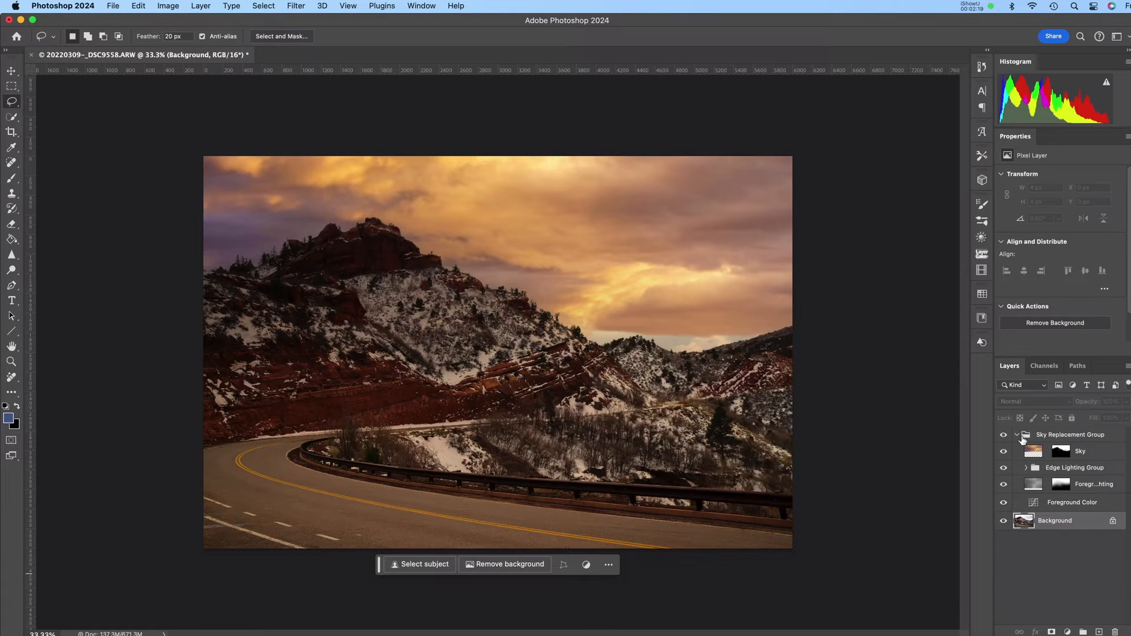
# Step: Collapse the Sky Replacement Group and hide it so the original overcast sky shows
pyautogui.click(1015, 435)
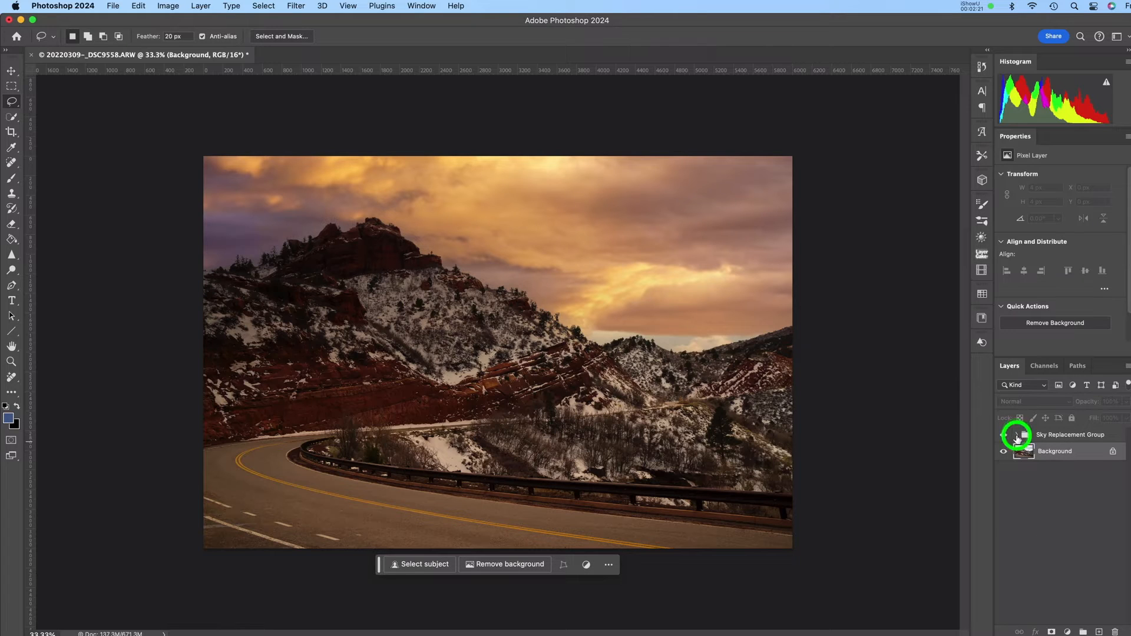
pyautogui.click(1001, 435)
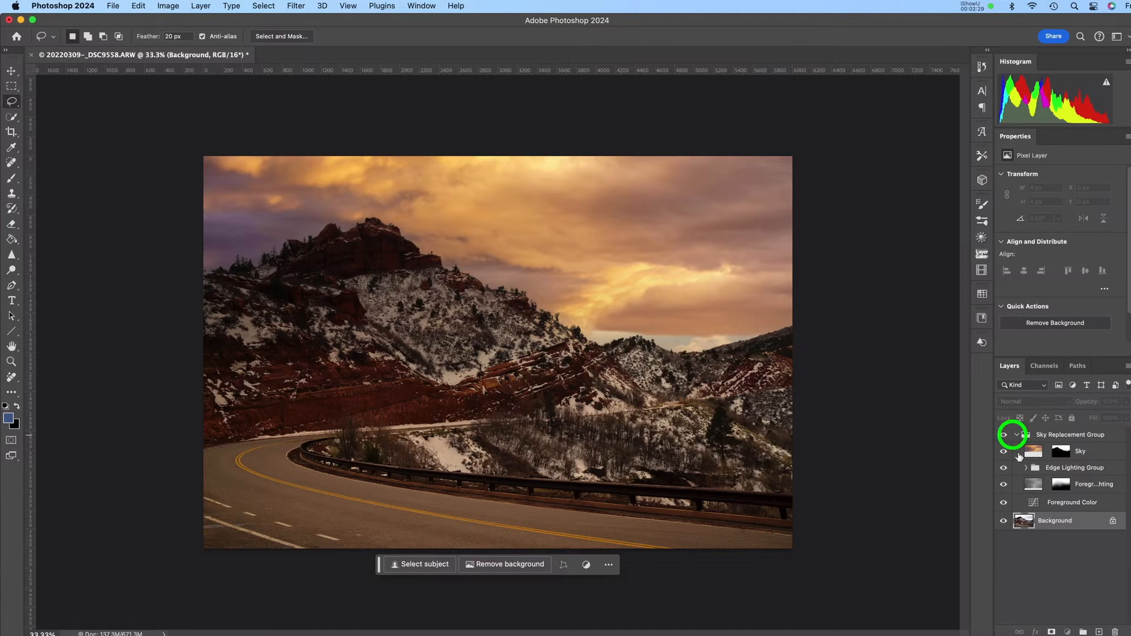
pyautogui.click(1016, 435)
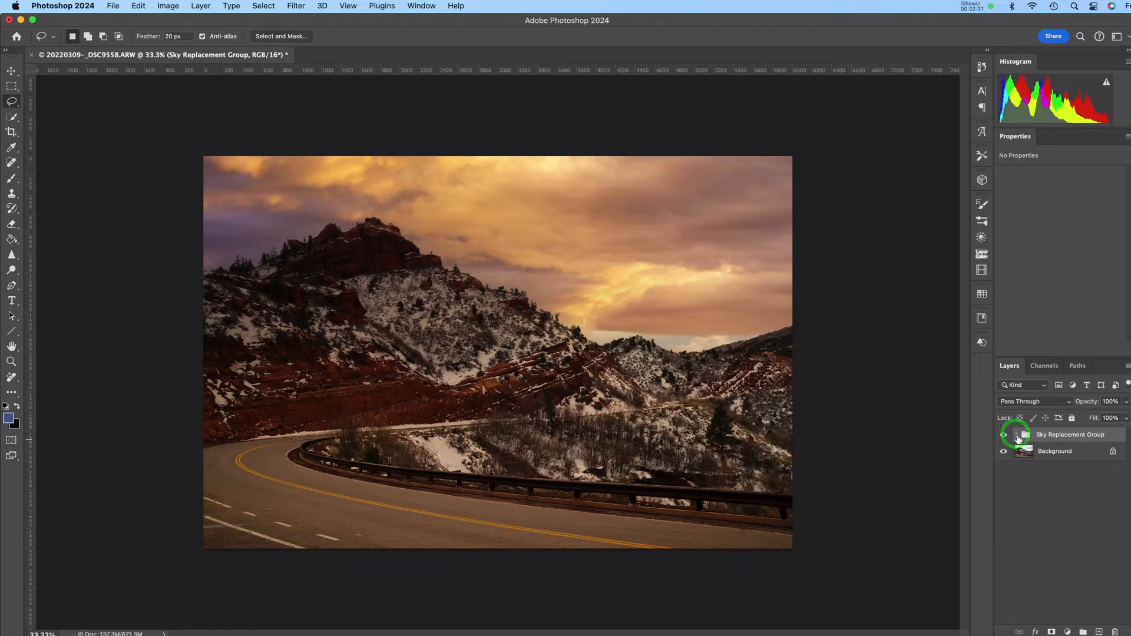
pyautogui.click(1004, 435)
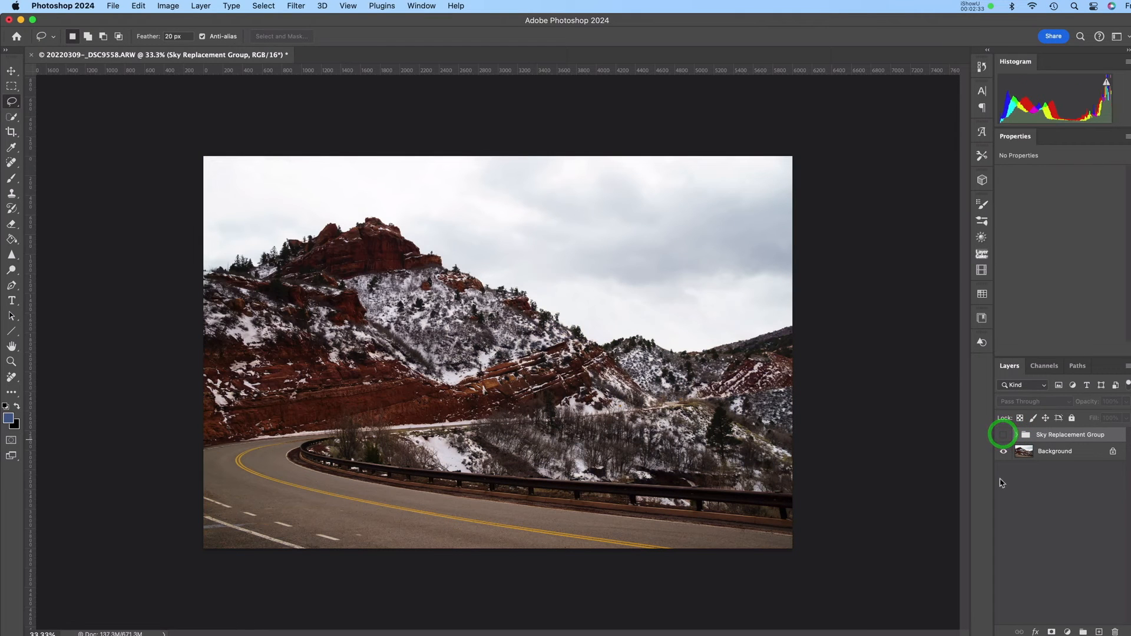
# Step: Toggle the sky group to compare, leave it hidden, and duplicate the Background layer with Cmd+J
pyautogui.click(1002, 435)
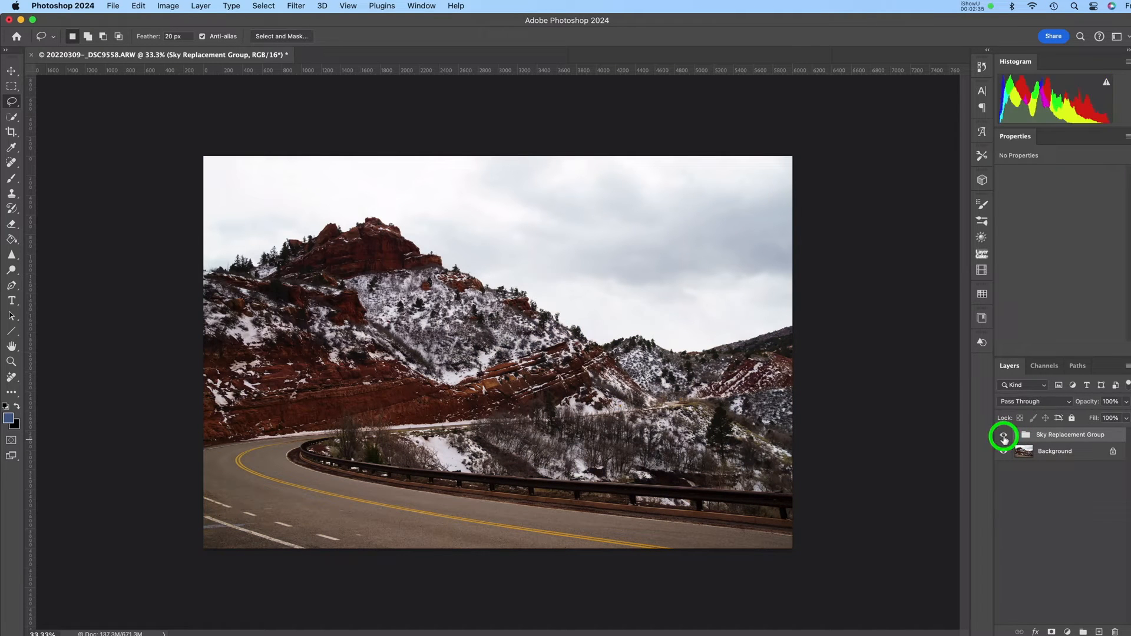
pyautogui.click(1004, 435)
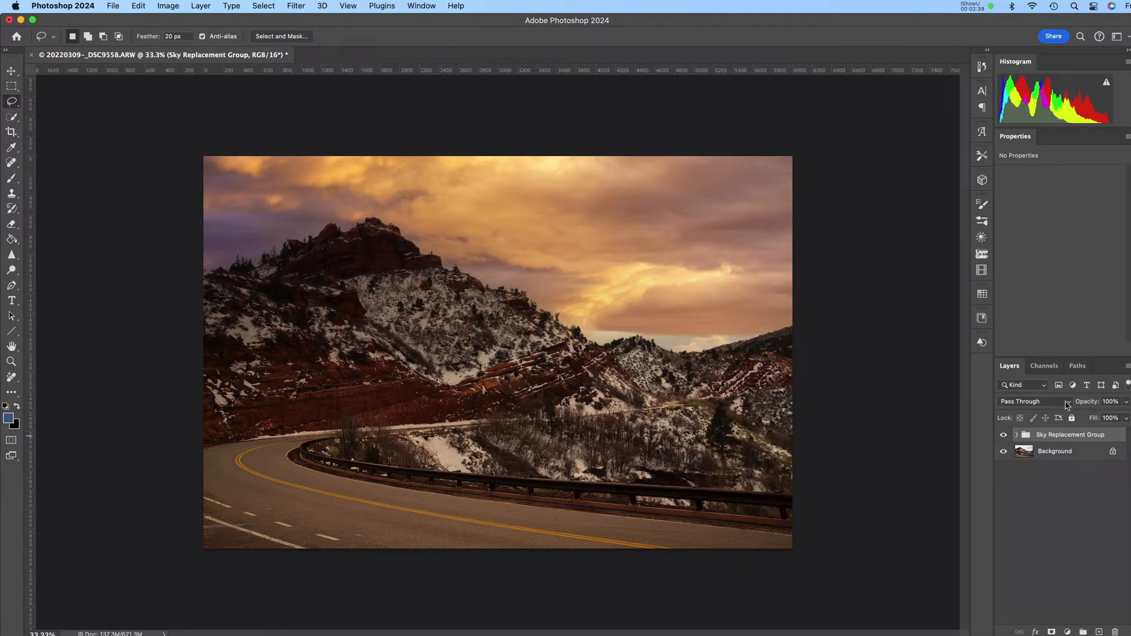
pyautogui.click(1002, 434)
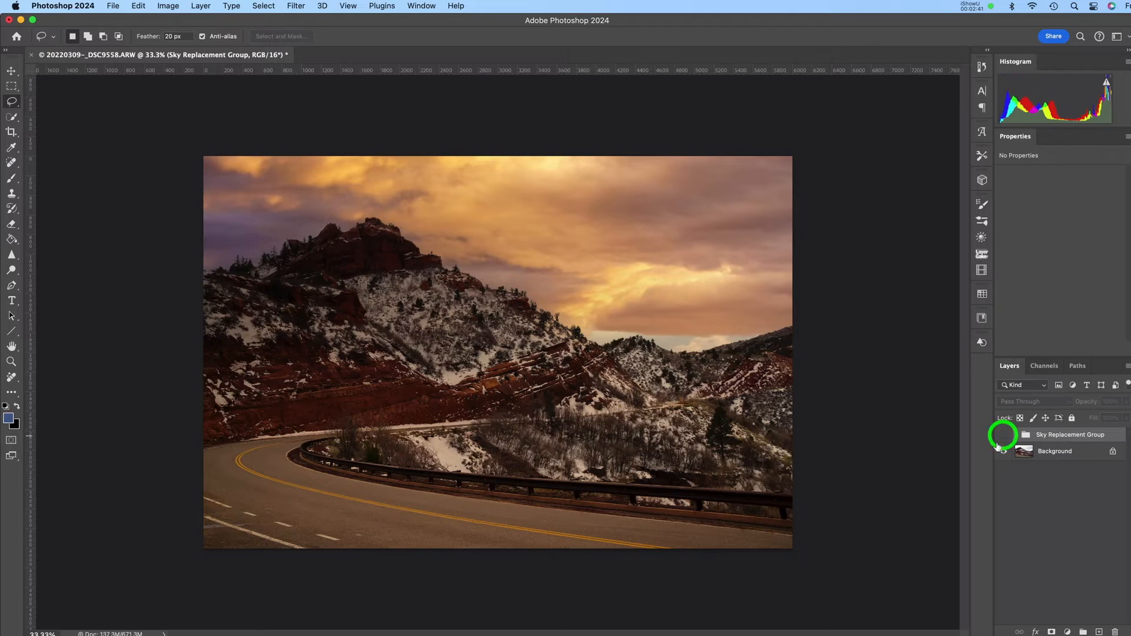
pyautogui.click(1002, 435)
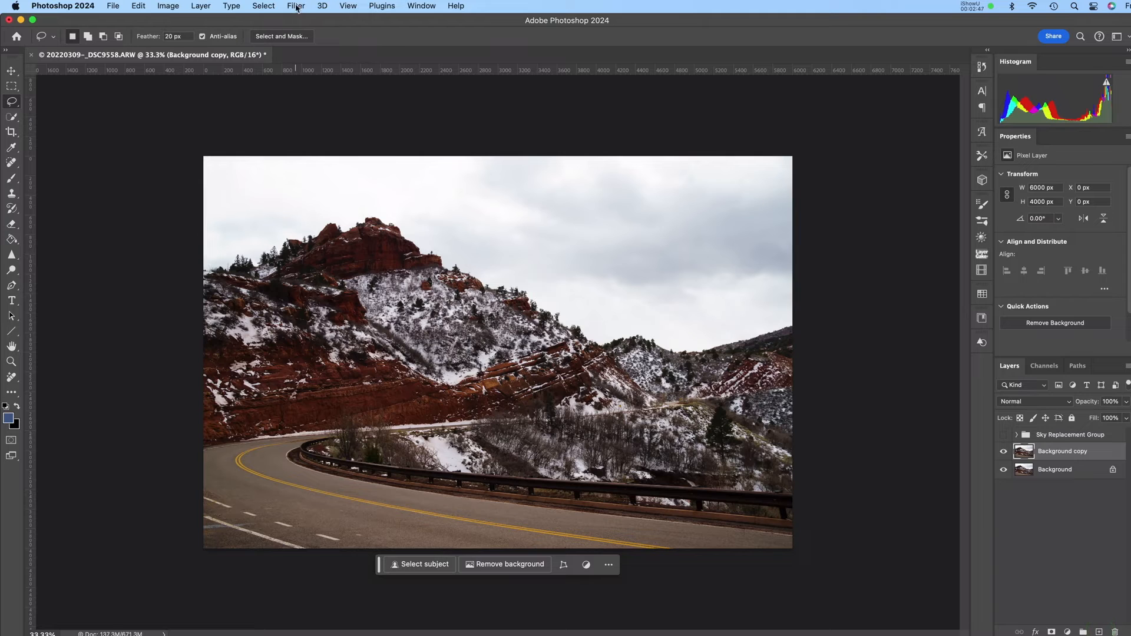
# Step: Send the duplicated layer to Luminar AI via Filter > Skylum Software
pyautogui.click(296, 6)
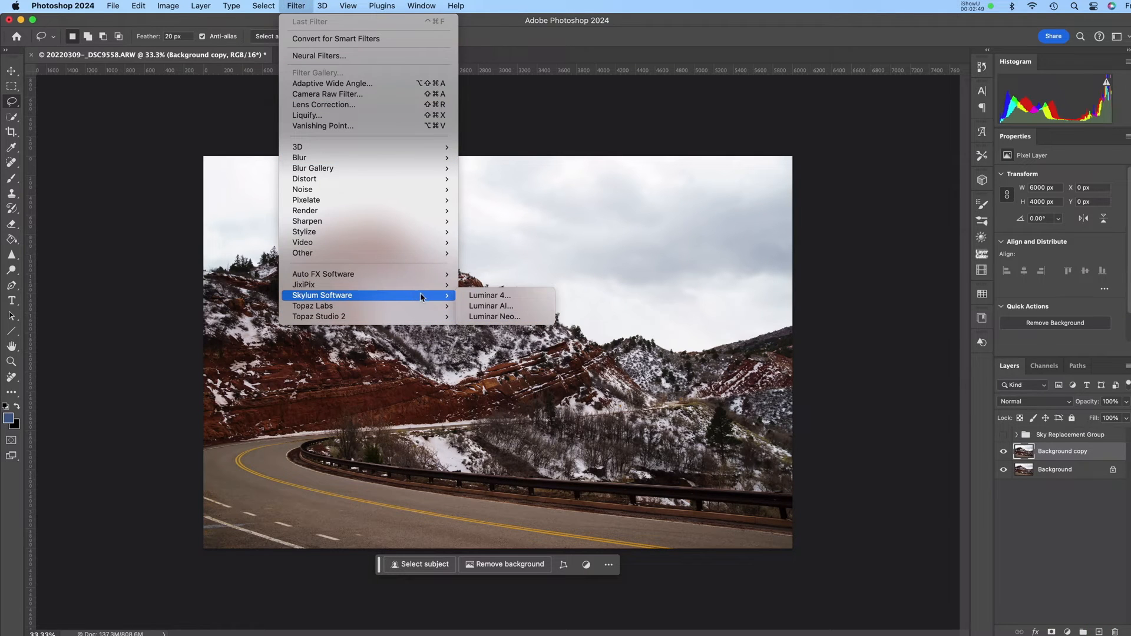
pyautogui.moveTo(490, 305)
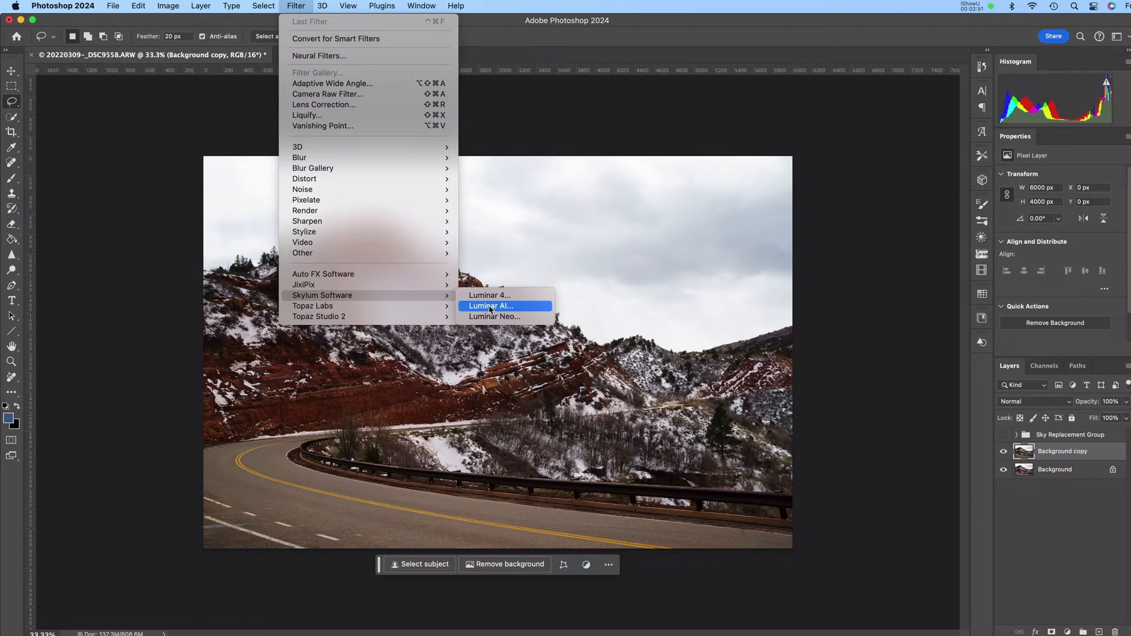
pyautogui.click(490, 305)
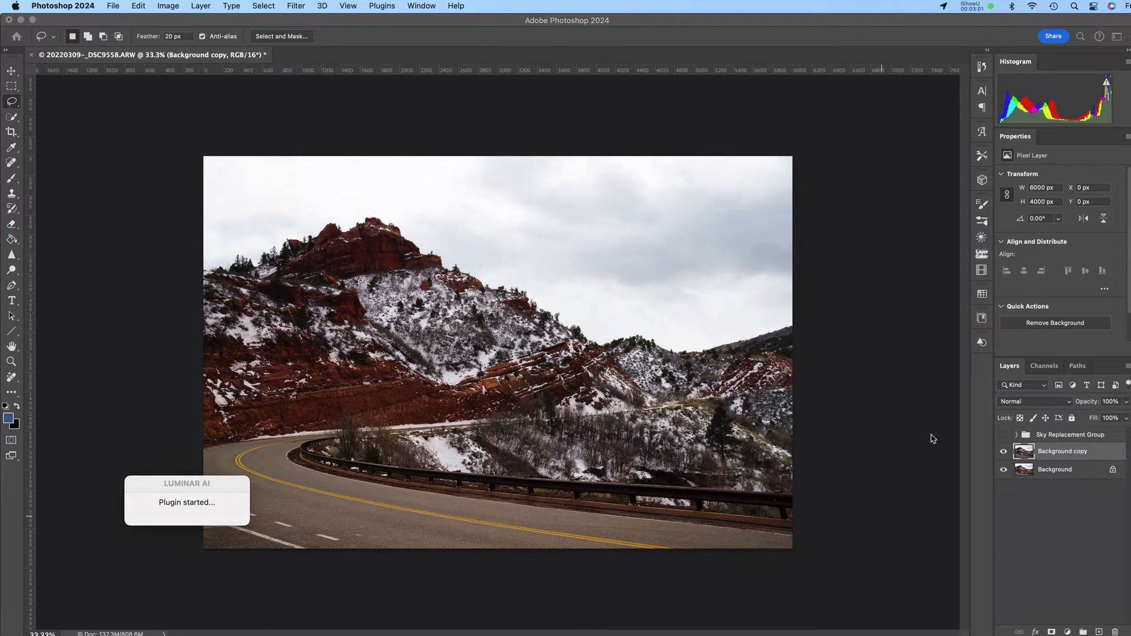
pyautogui.moveTo(885, 343)
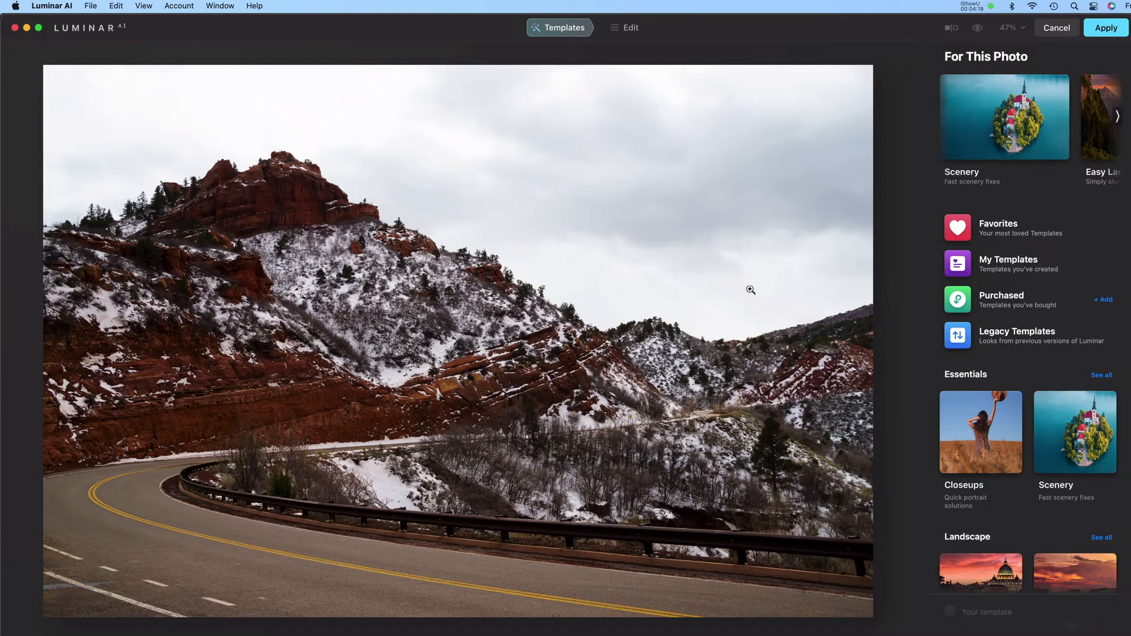
pyautogui.moveTo(868, 240)
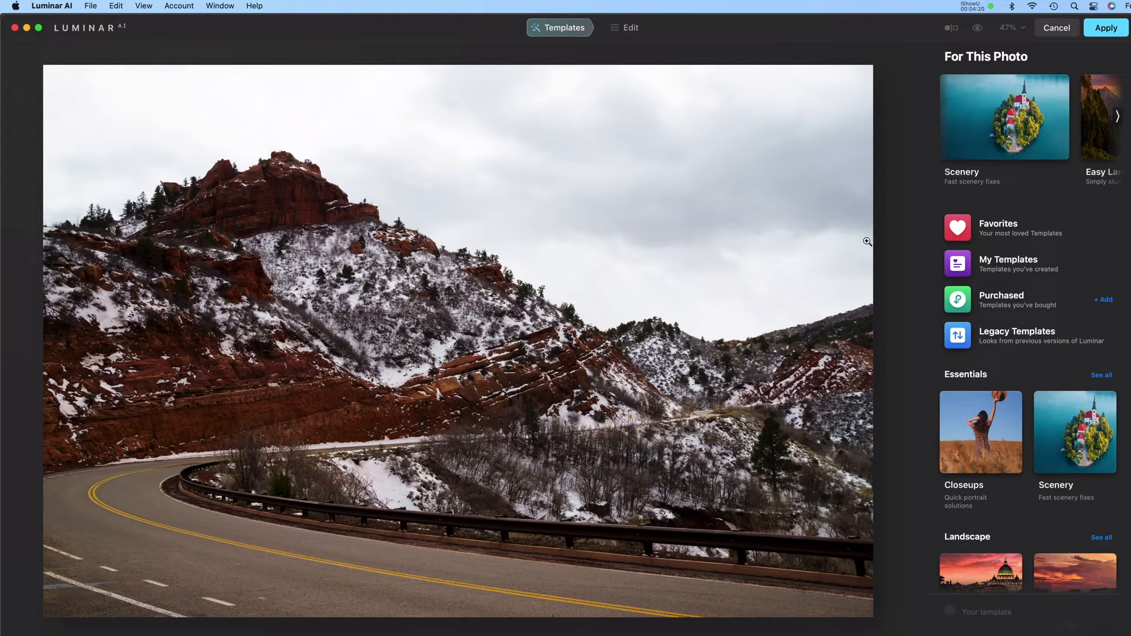
# Step: In Luminar's Sky tool, use Show Custom Skies to reveal the empty custom skies folder in Finder
pyautogui.click(630, 27)
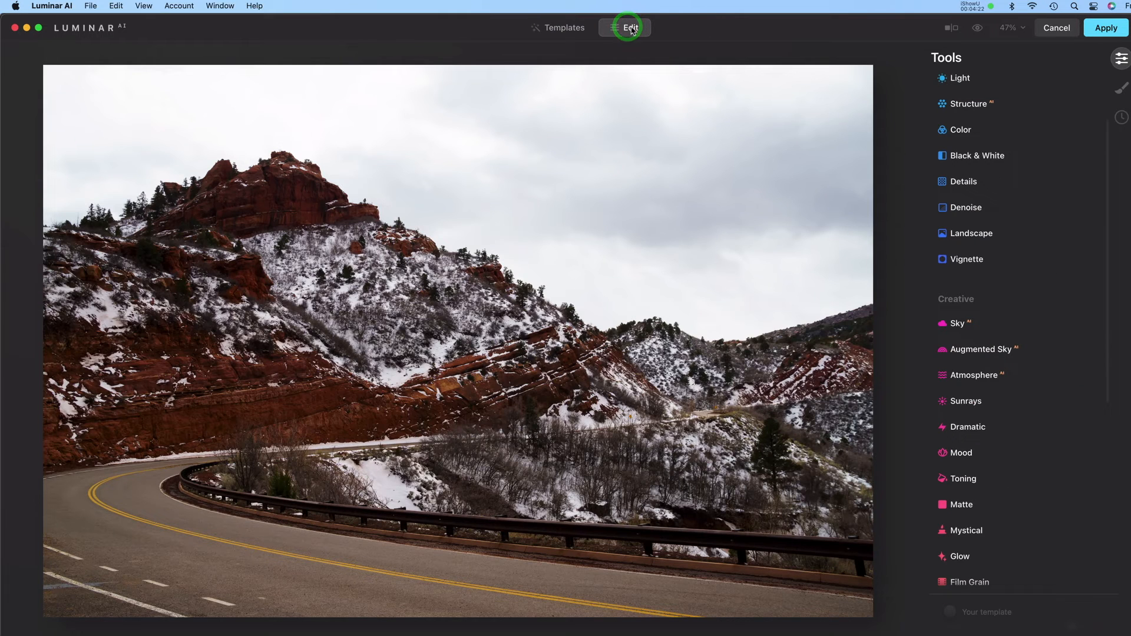
pyautogui.moveTo(1007, 466)
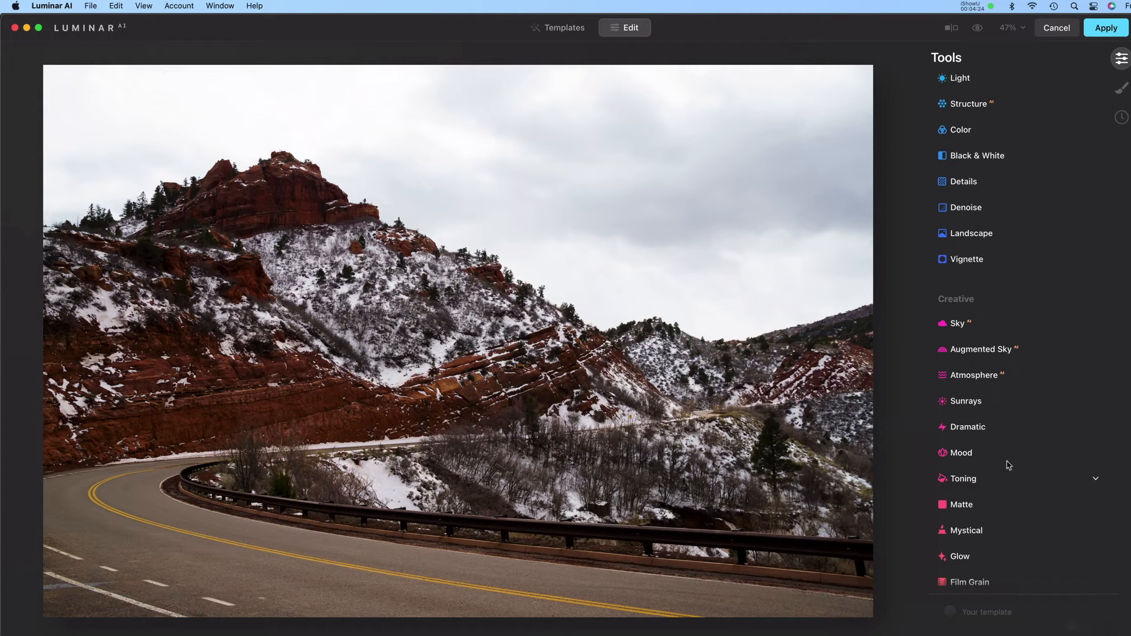
pyautogui.click(958, 323)
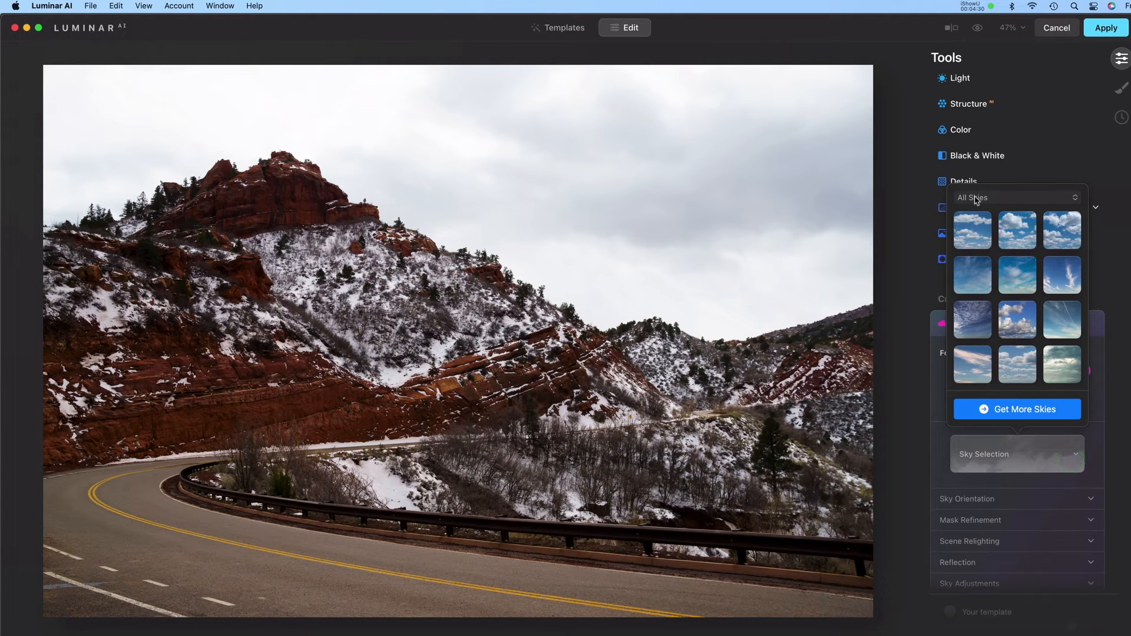
pyautogui.click(1015, 197)
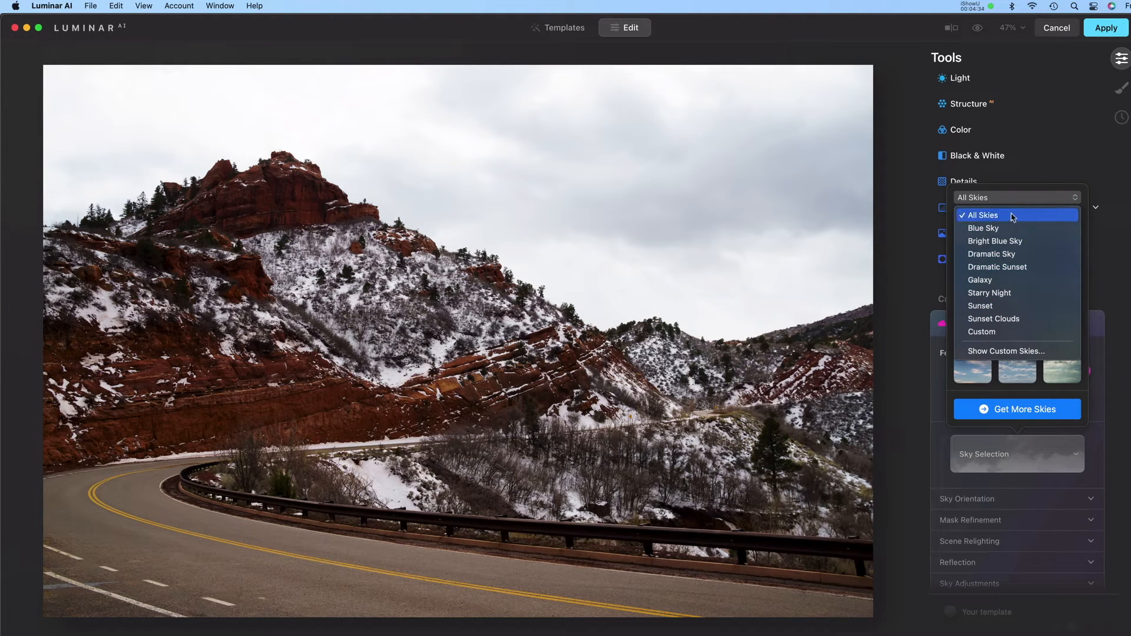
pyautogui.moveTo(1005, 307)
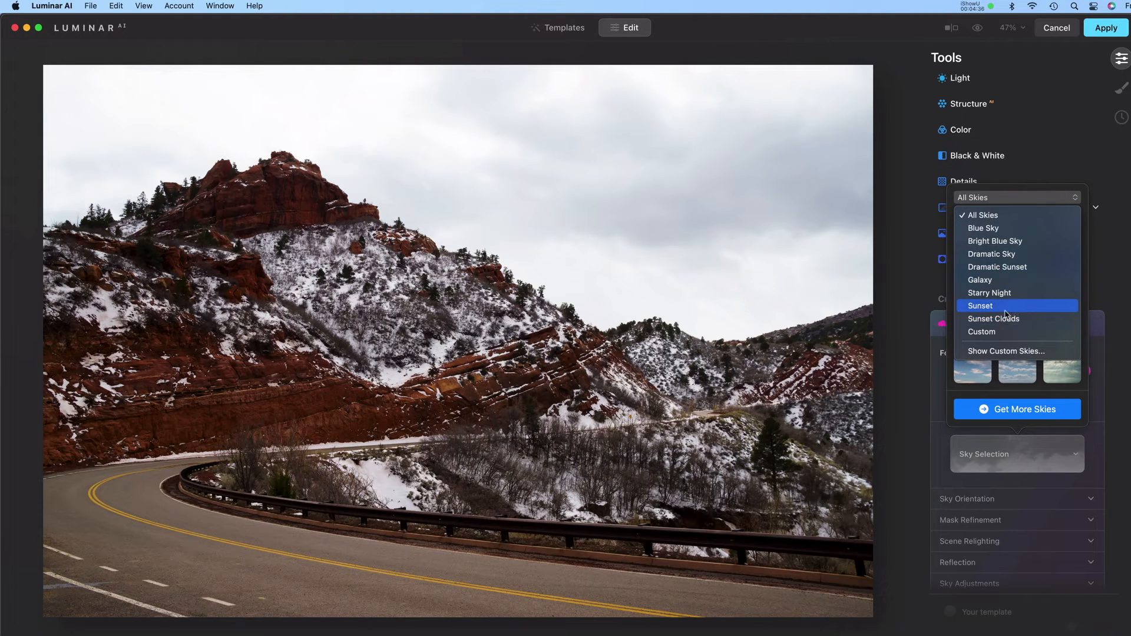
pyautogui.moveTo(1010, 293)
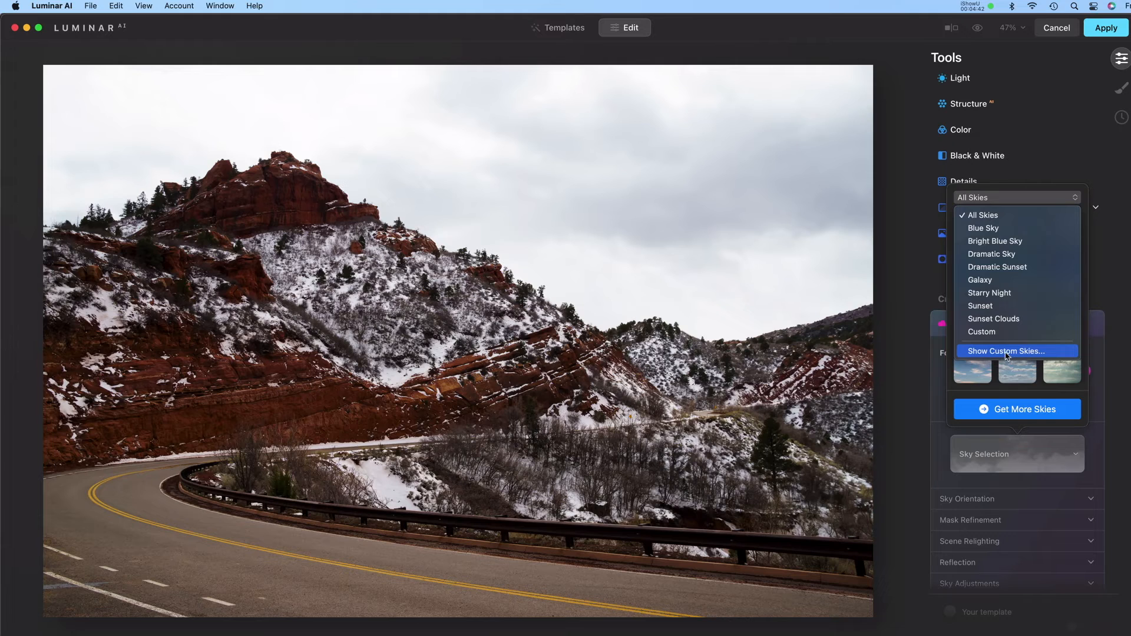
pyautogui.click(1005, 351)
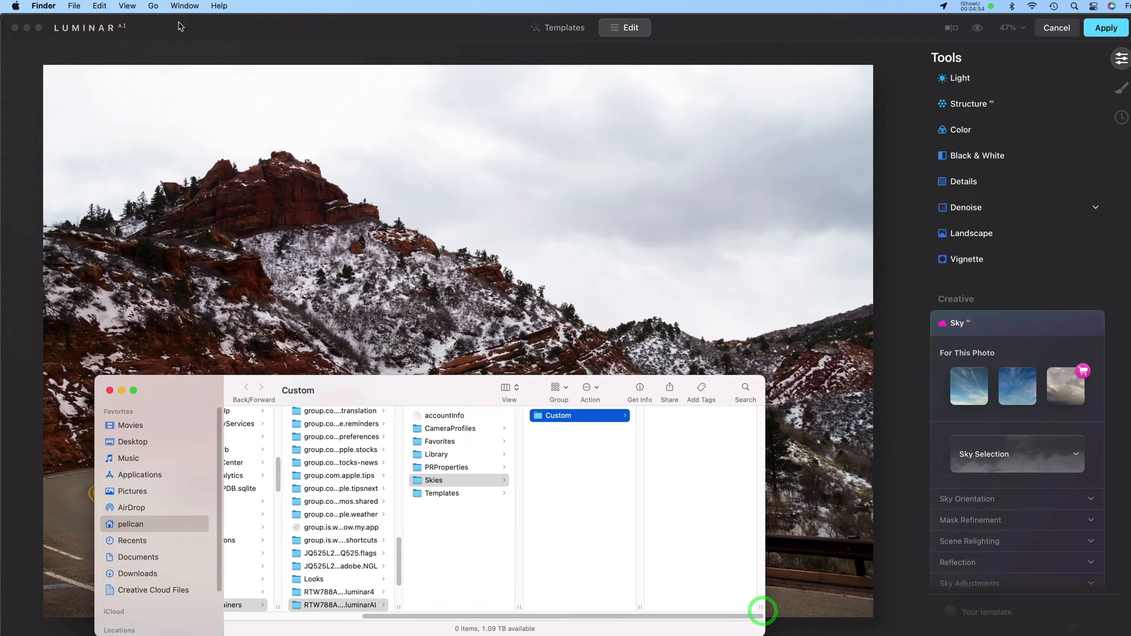
# Step: Copy the Vibrant Skies folder from Desktop into Luminar's Custom folder and return to Luminar AI
pyautogui.click(73, 6)
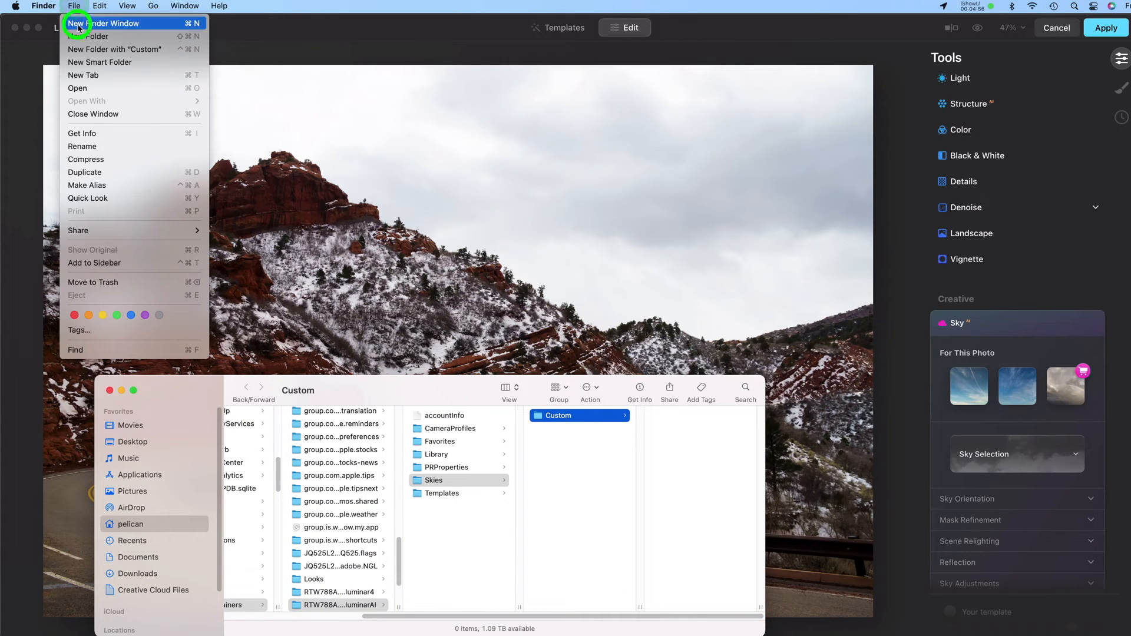
pyautogui.click(108, 23)
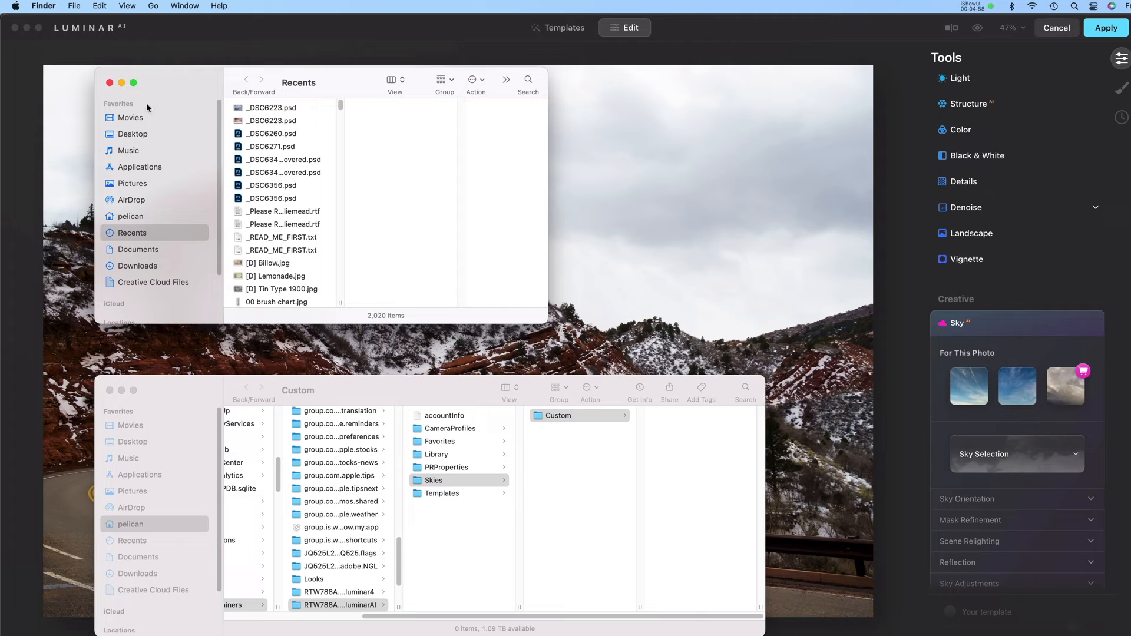
pyautogui.click(132, 133)
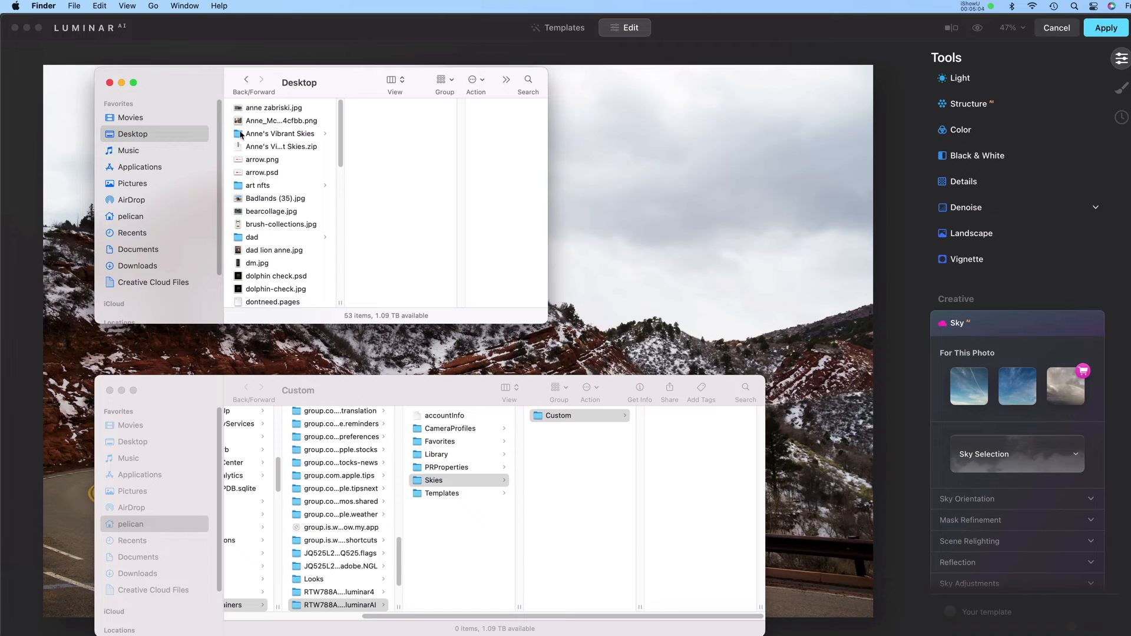
pyautogui.moveTo(244, 136)
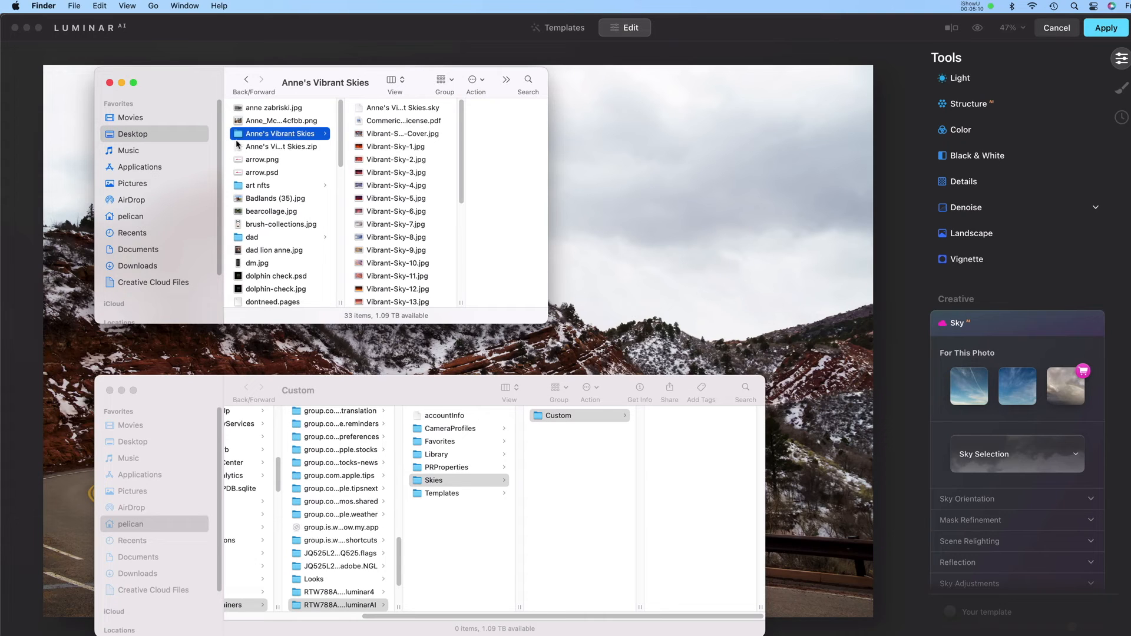
pyautogui.moveTo(689, 445)
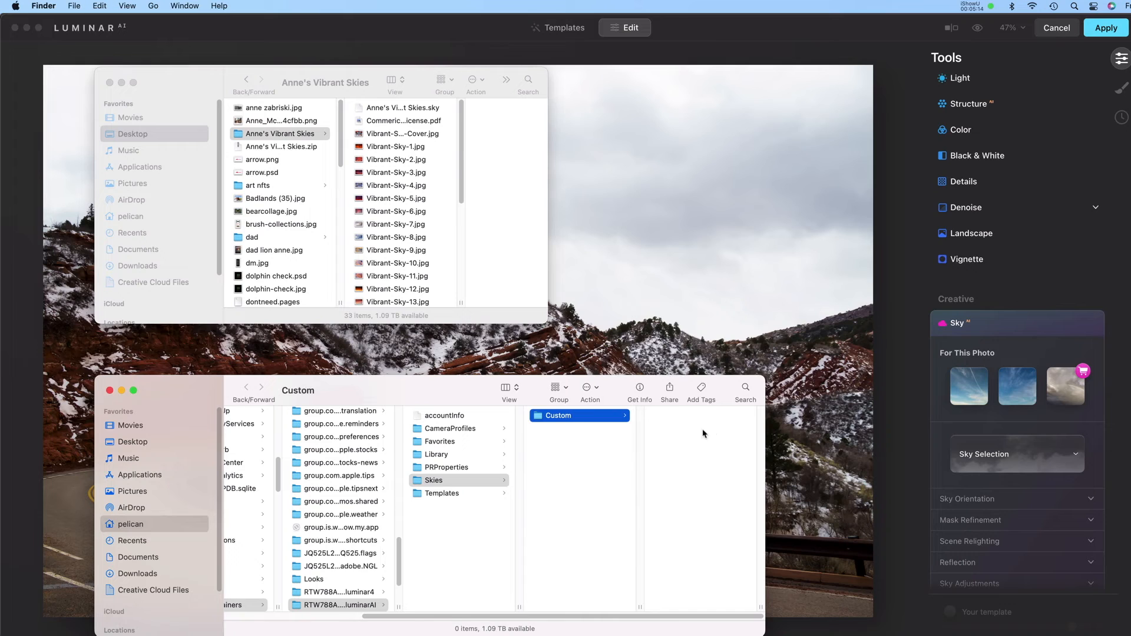
pyautogui.moveTo(570, 428)
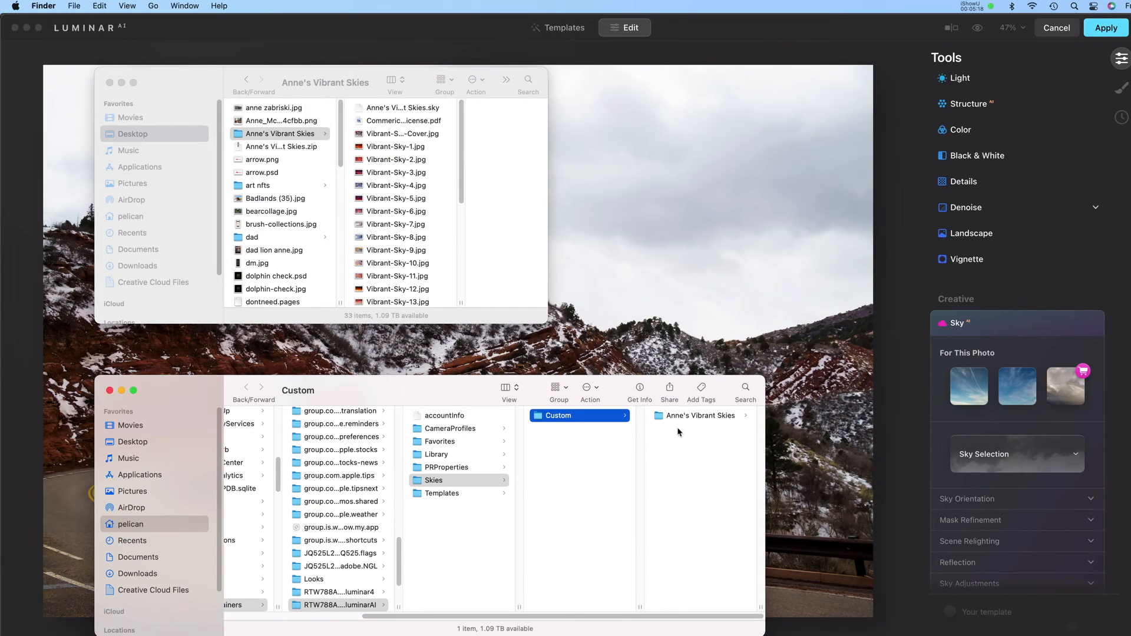
pyautogui.moveTo(691, 422)
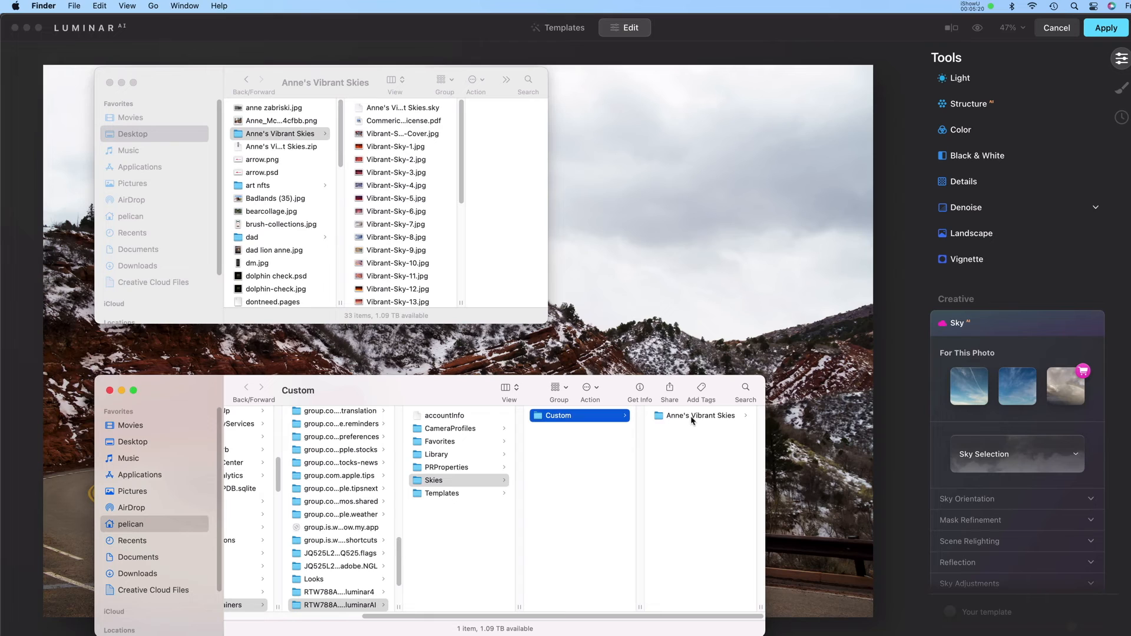
pyautogui.moveTo(544, 435)
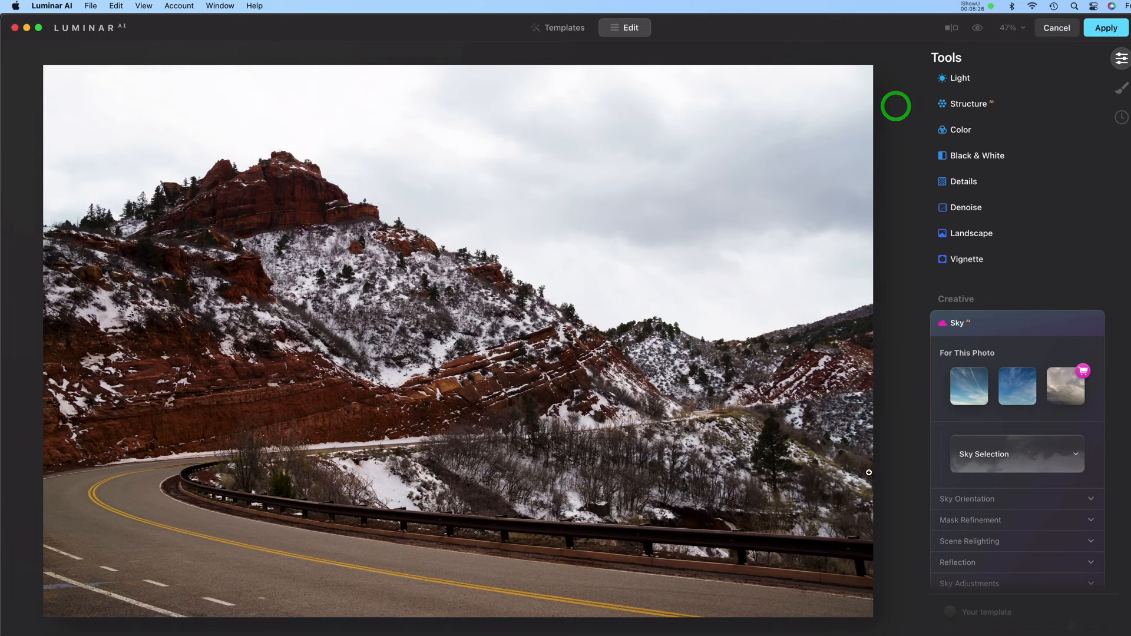
pyautogui.click(1074, 453)
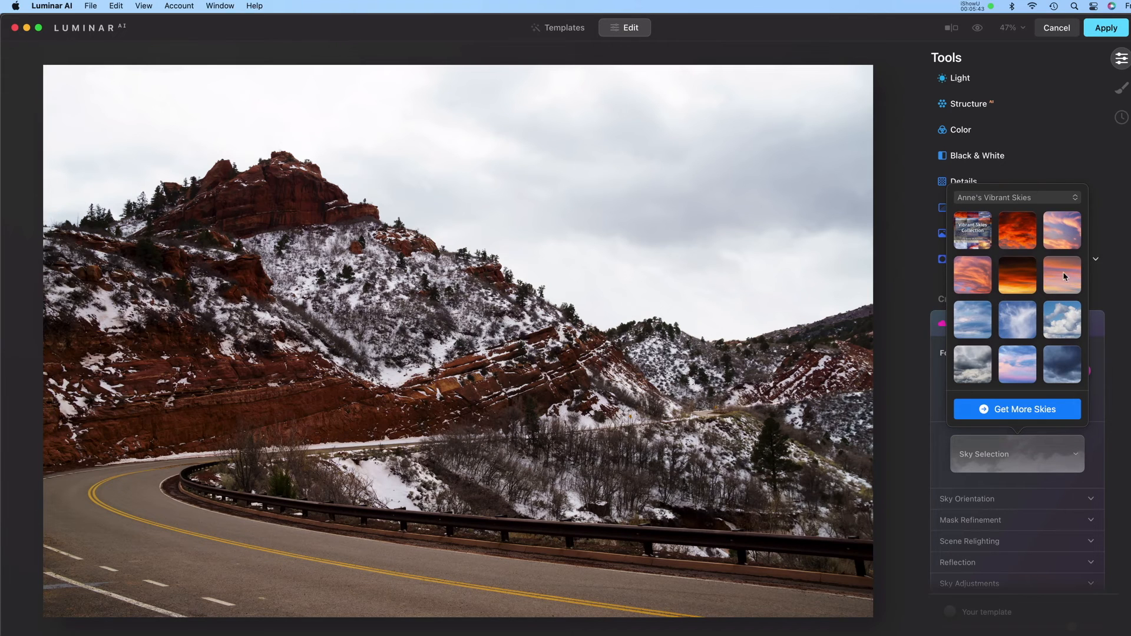
# Step: Pick the Vibrant-Sky-13 pink-orange sunset from the custom pack to replace the overcast sky
pyautogui.click(1061, 274)
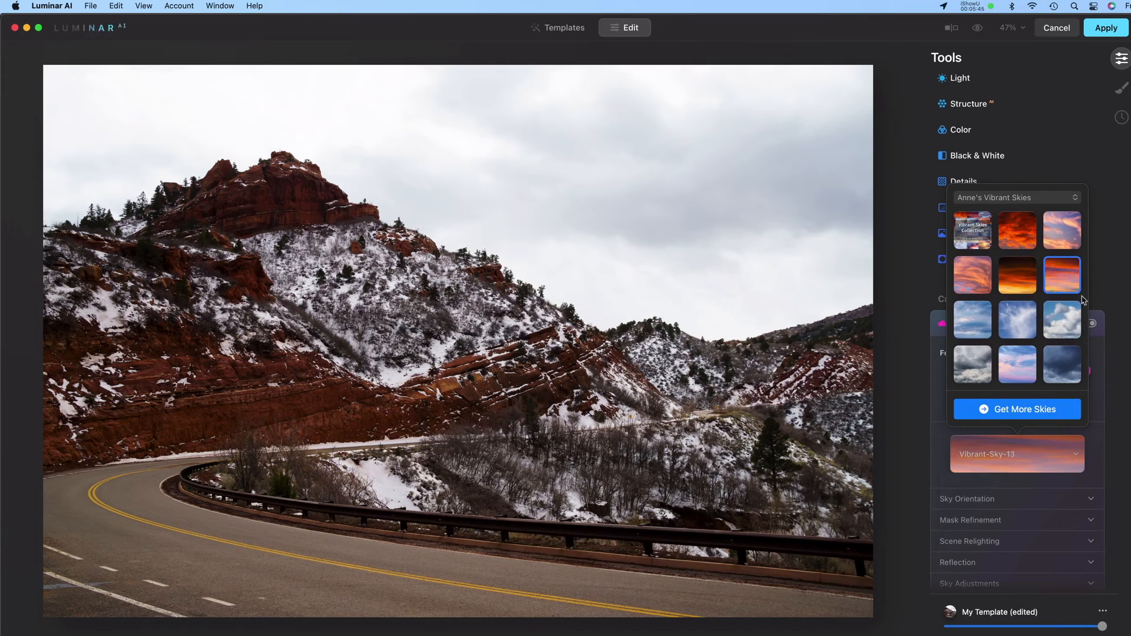
pyautogui.click(1060, 274)
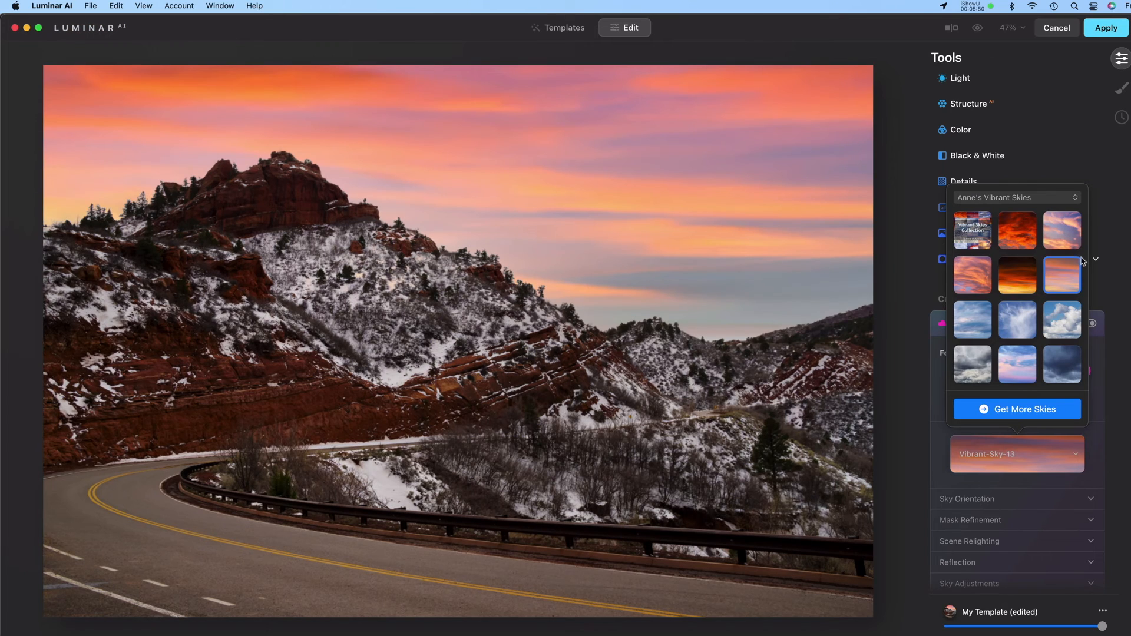
pyautogui.moveTo(1116, 270)
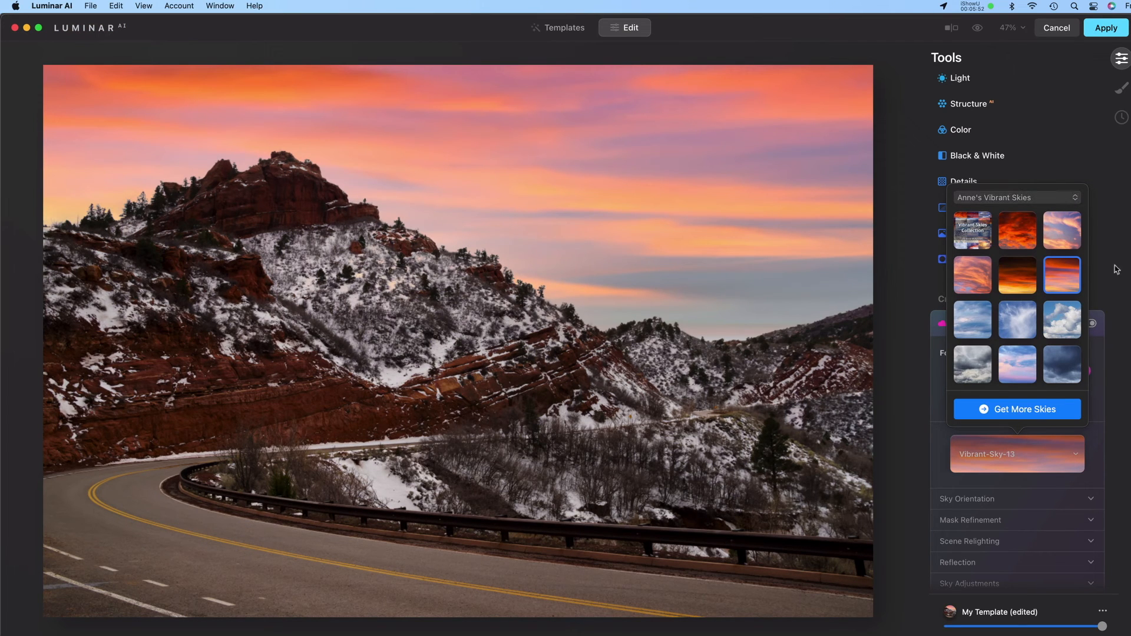
# Step: Expand Scene Relighting and raise Relight Strength from 20 to about 97, warming the red rocks
pyautogui.click(1016, 197)
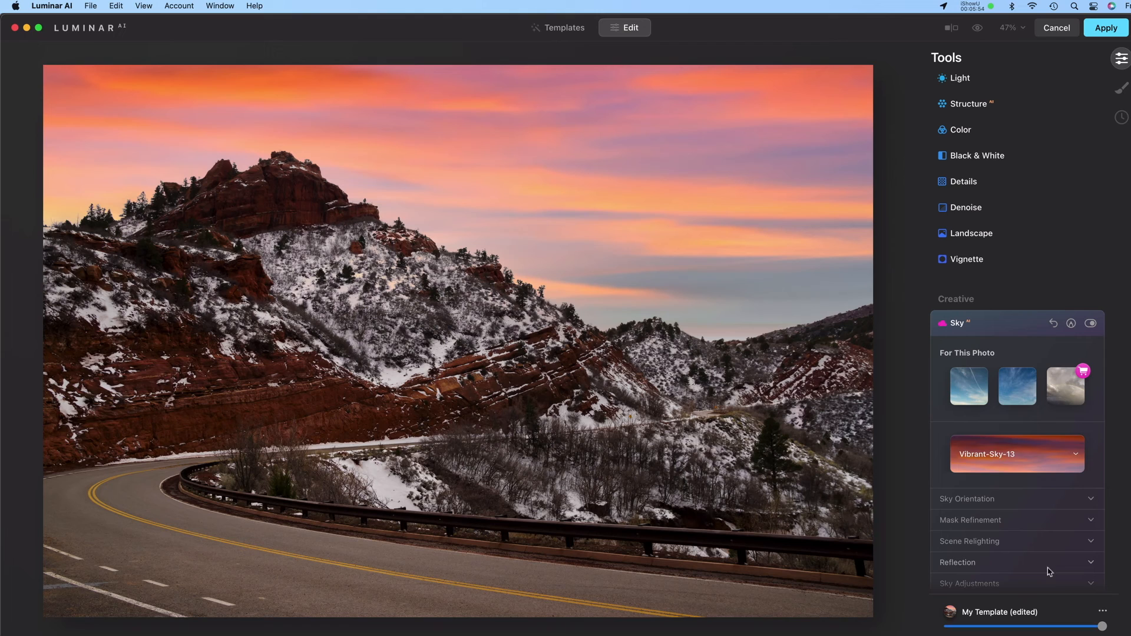
pyautogui.moveTo(1059, 568)
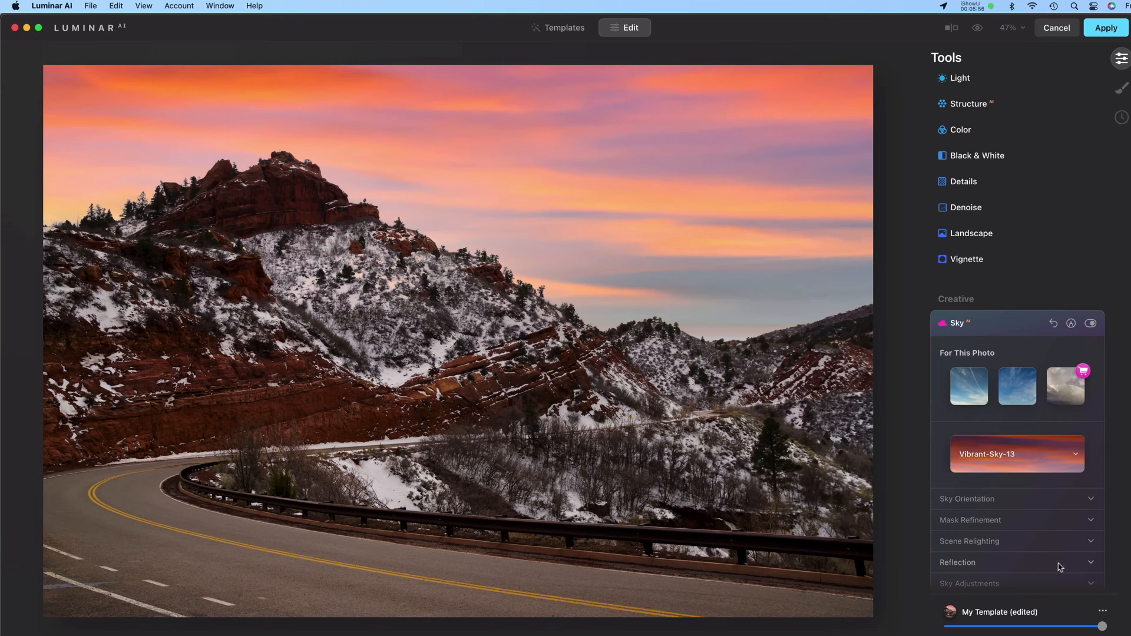
pyautogui.moveTo(1042, 570)
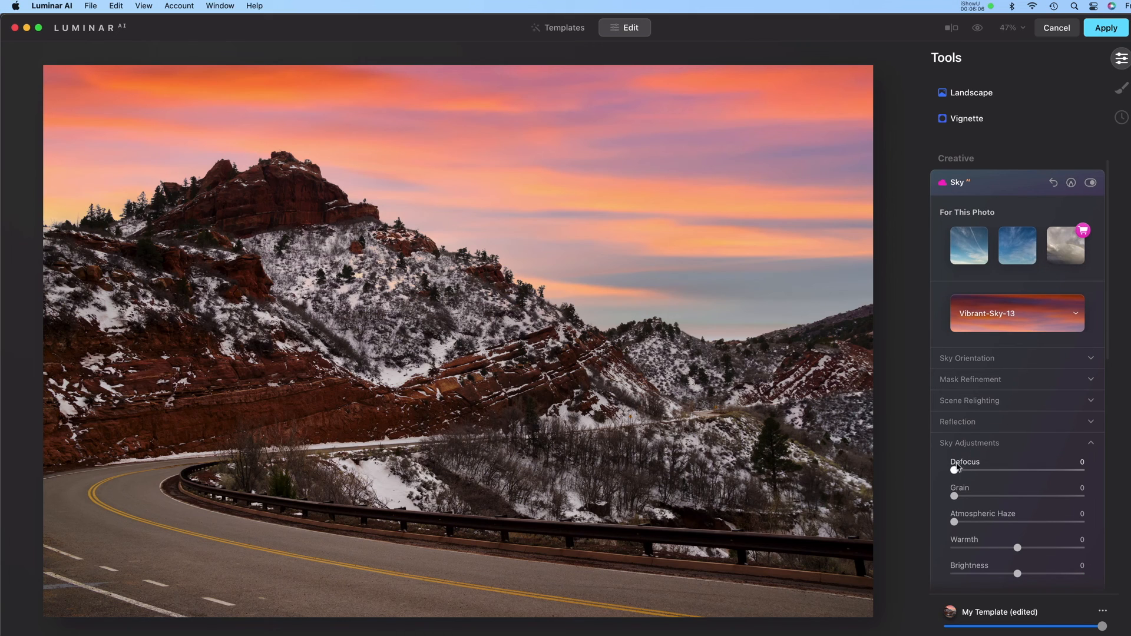
pyautogui.moveTo(982, 514)
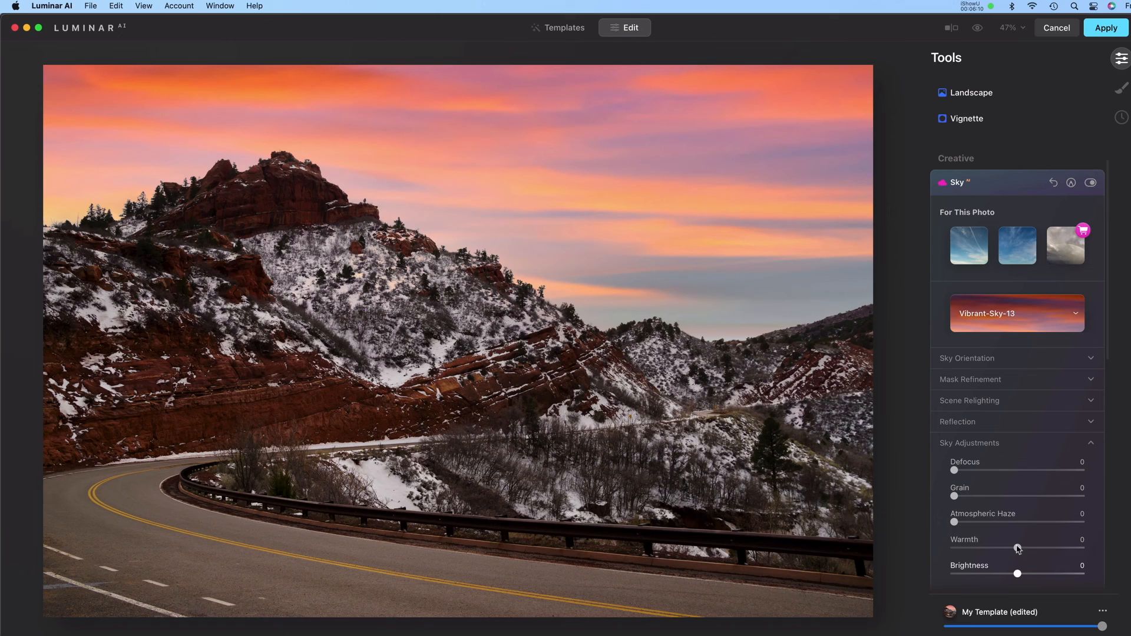
pyautogui.click(1090, 401)
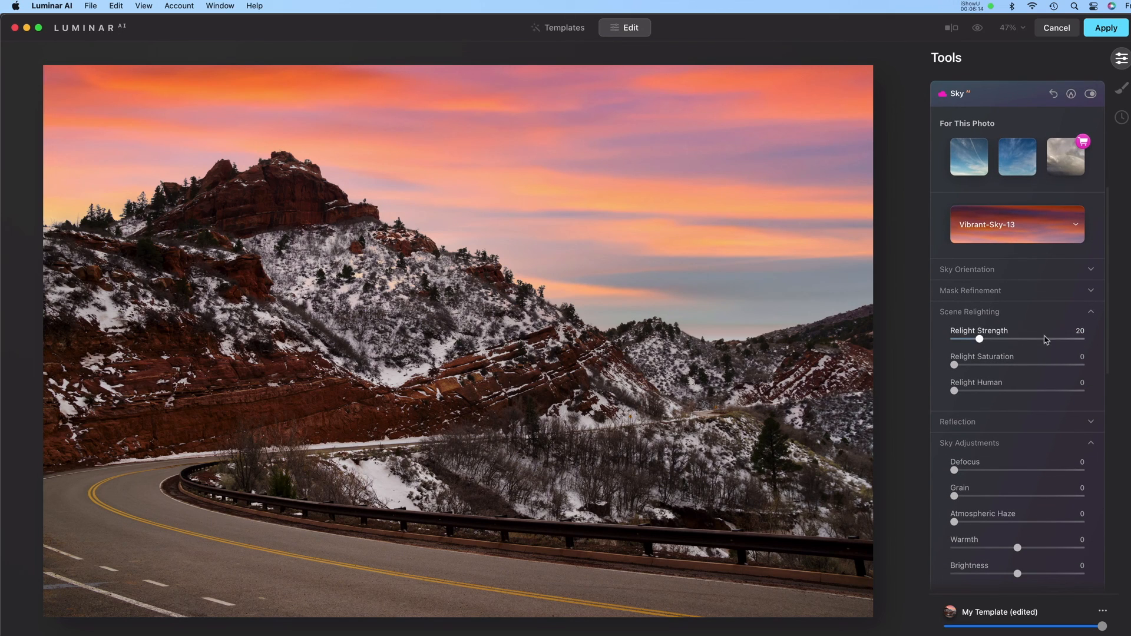
pyautogui.moveTo(1040, 343)
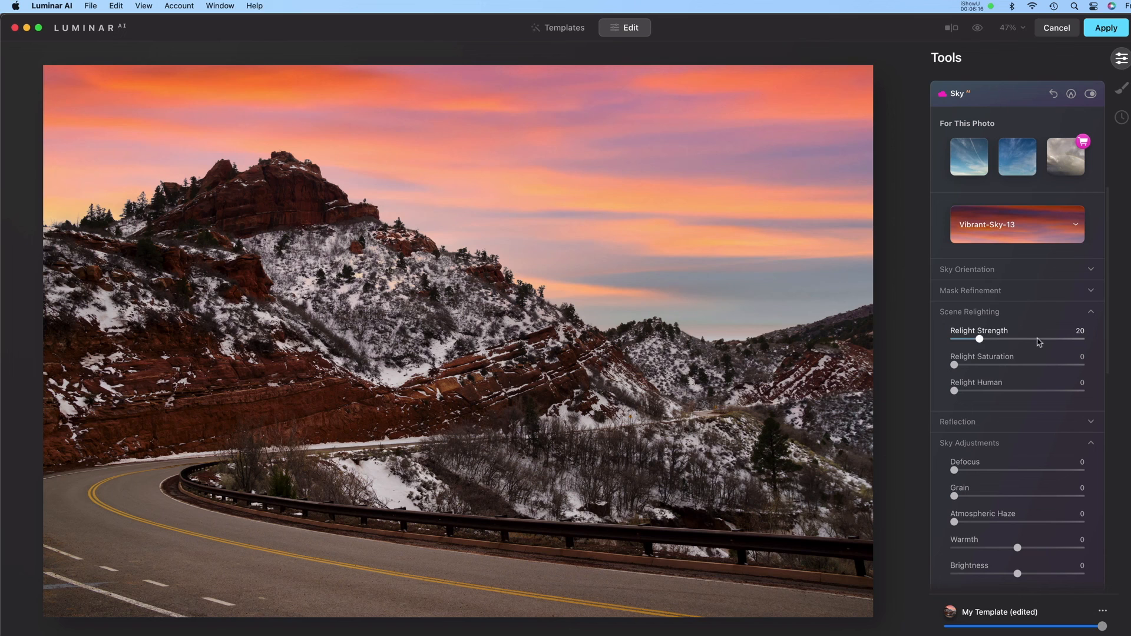
pyautogui.moveTo(979, 339); pyautogui.dragTo(1066, 339)
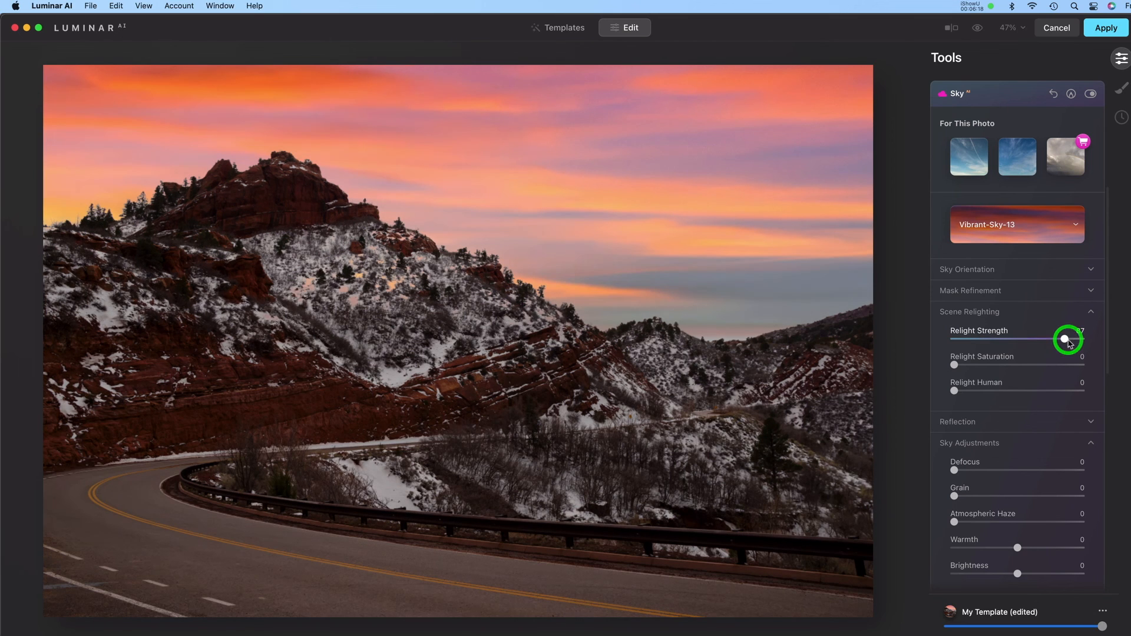
pyautogui.moveTo(1070, 339); pyautogui.dragTo(1078, 339)
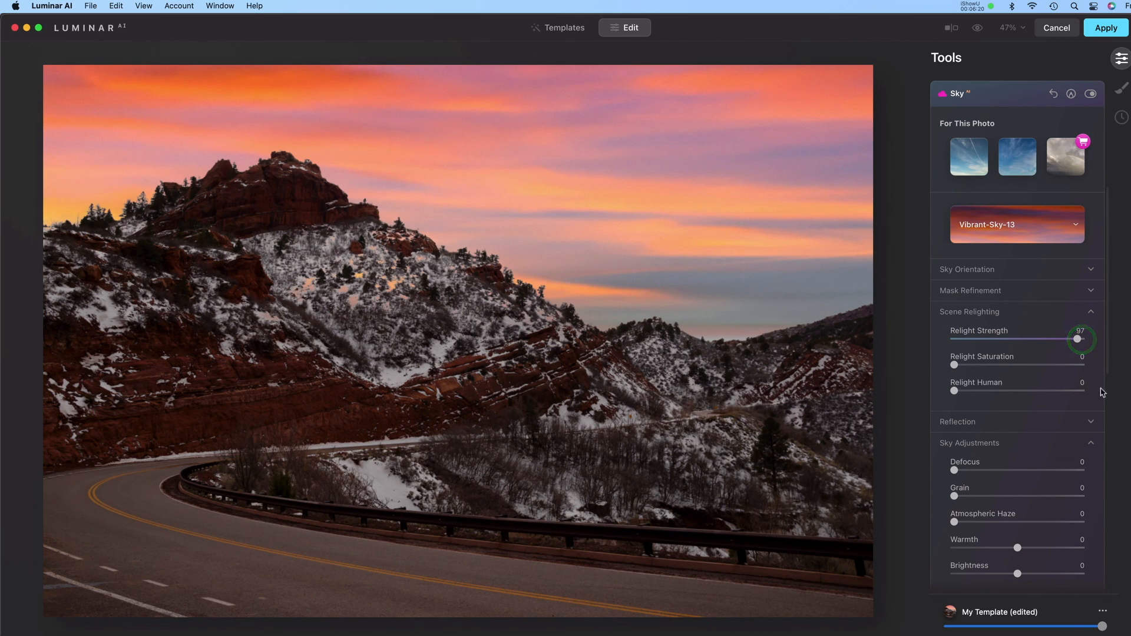